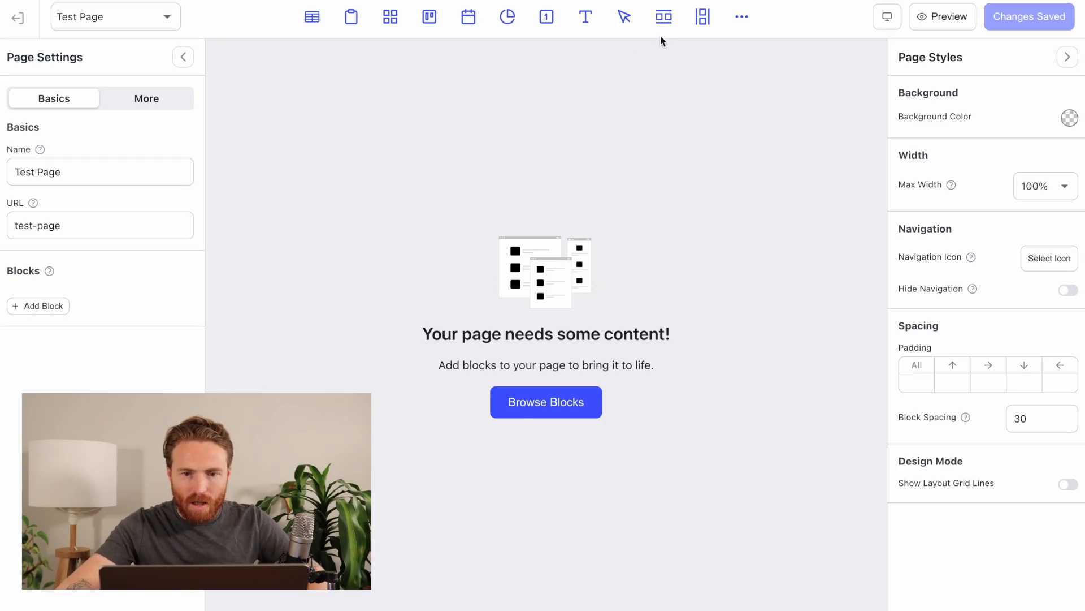
Step: Add a row block to Test Page, then place a stray button and confirm deleting it
left_click(663, 18)
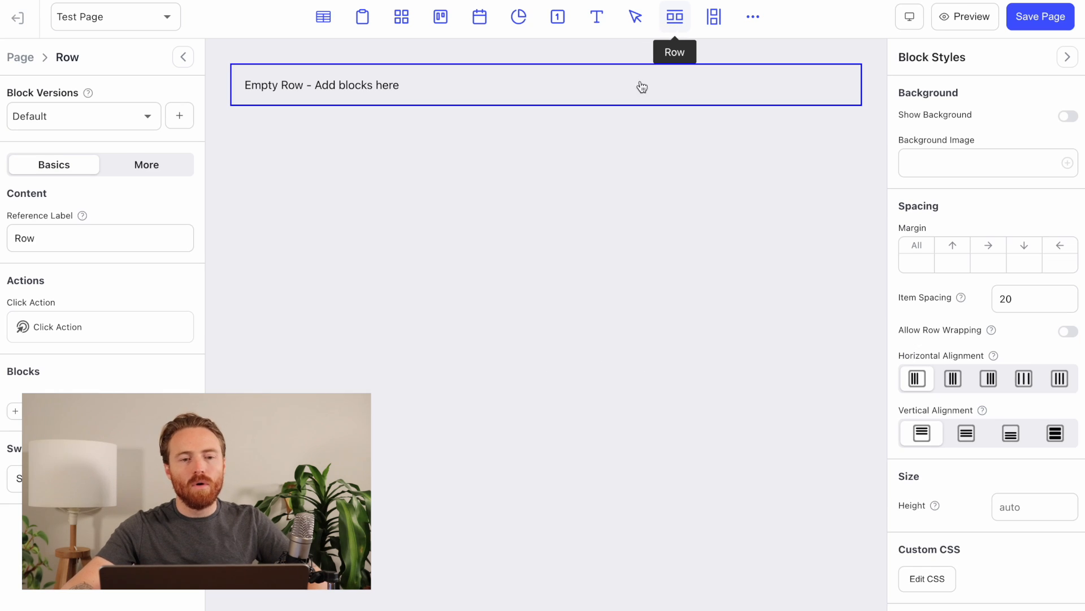
mouse_move(583, 207)
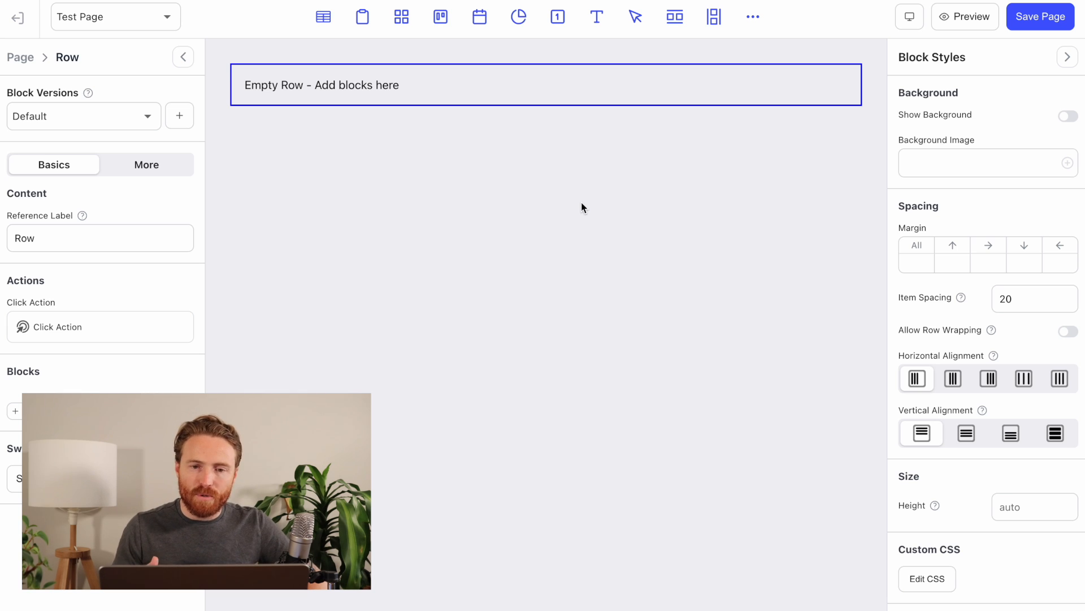
mouse_move(635, 17)
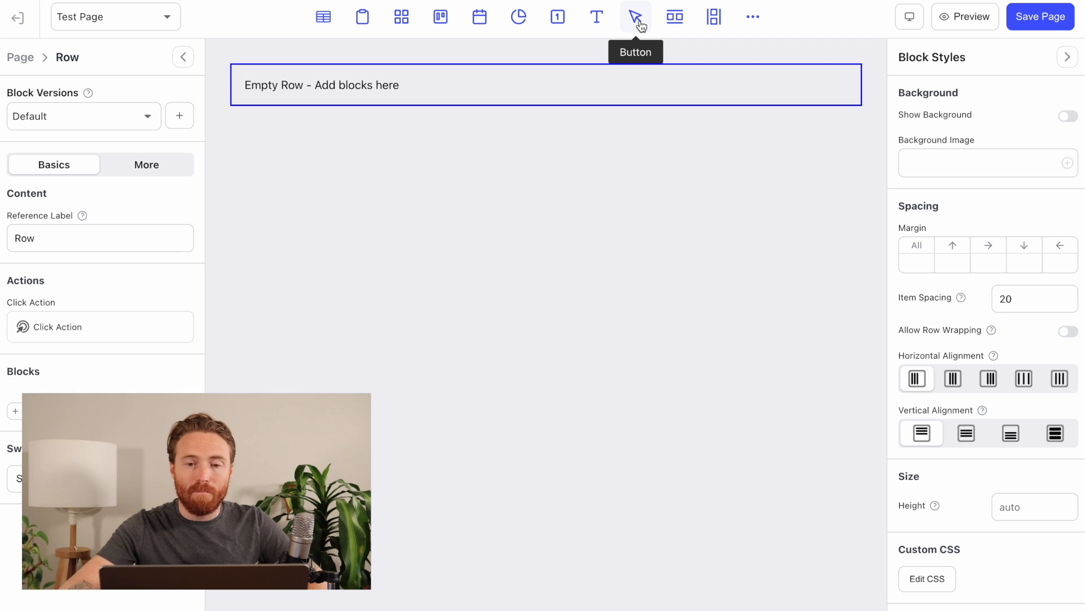
mouse_move(634, 20)
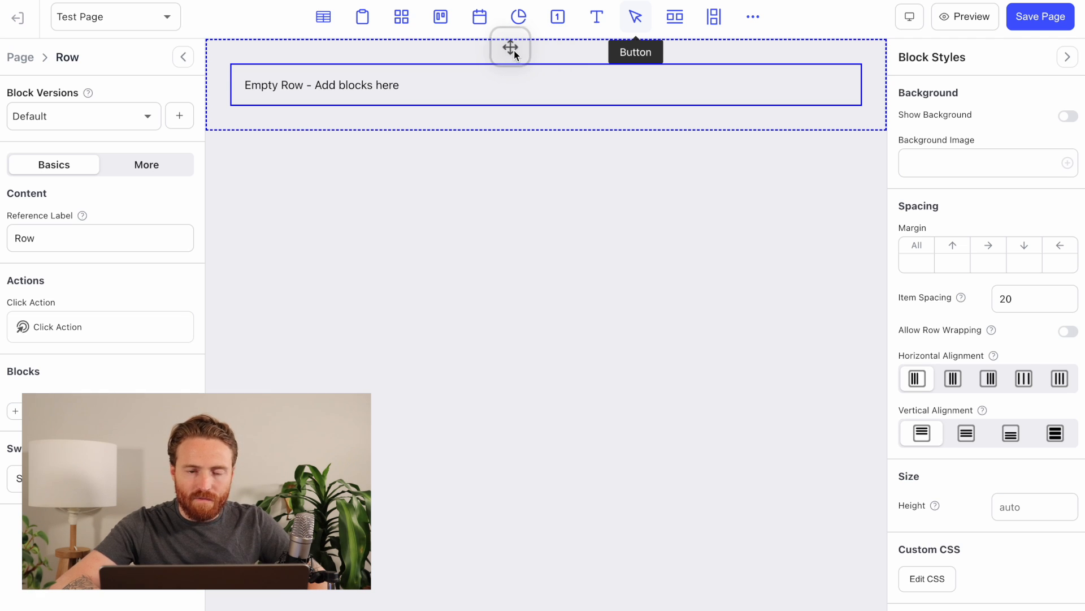
mouse_move(506, 60)
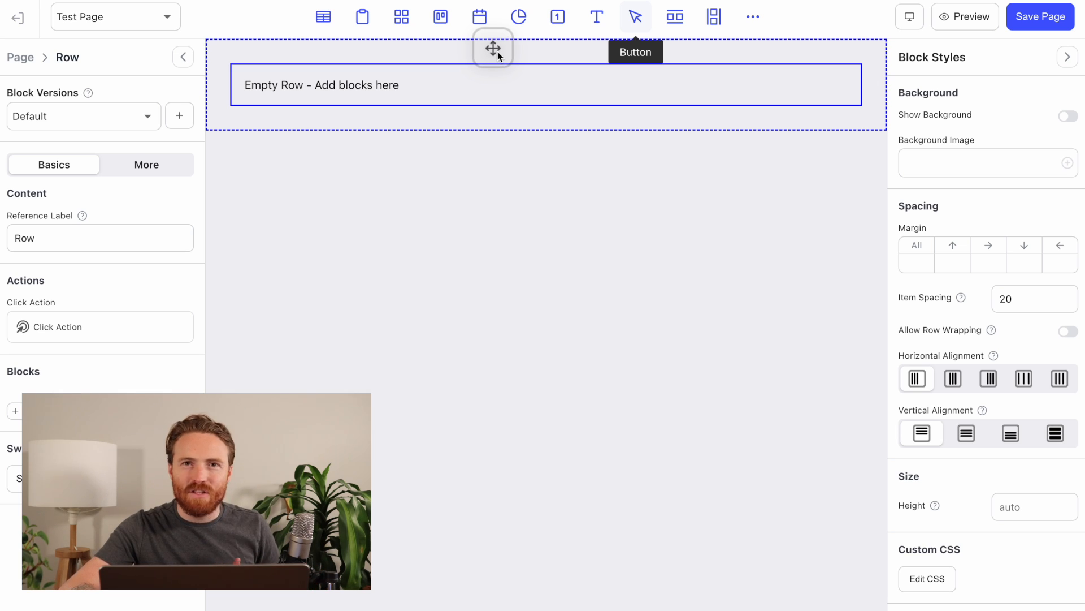
left_click(635, 17)
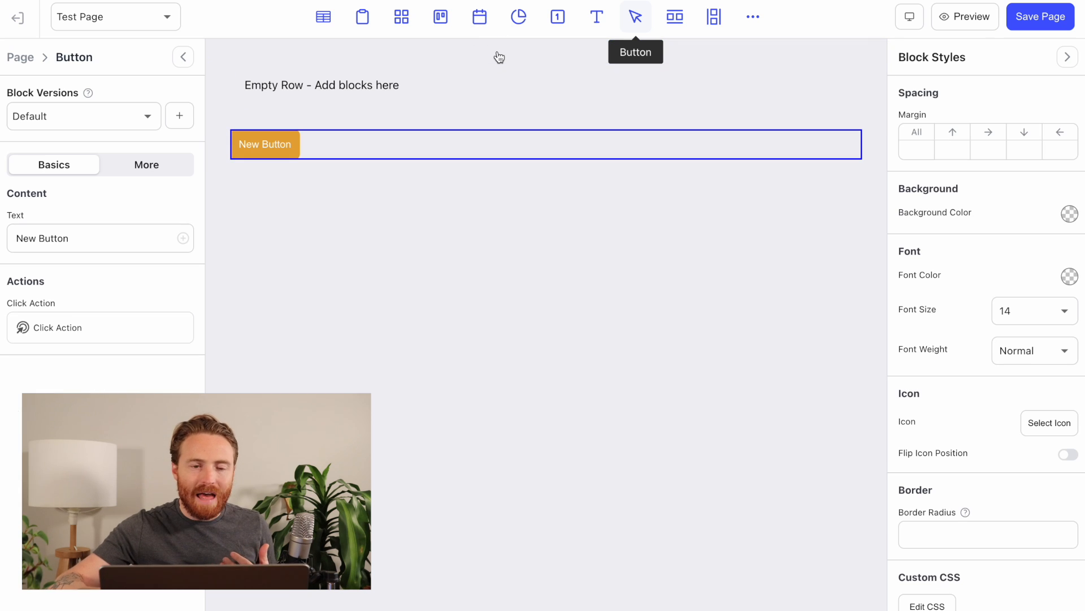
mouse_move(500, 164)
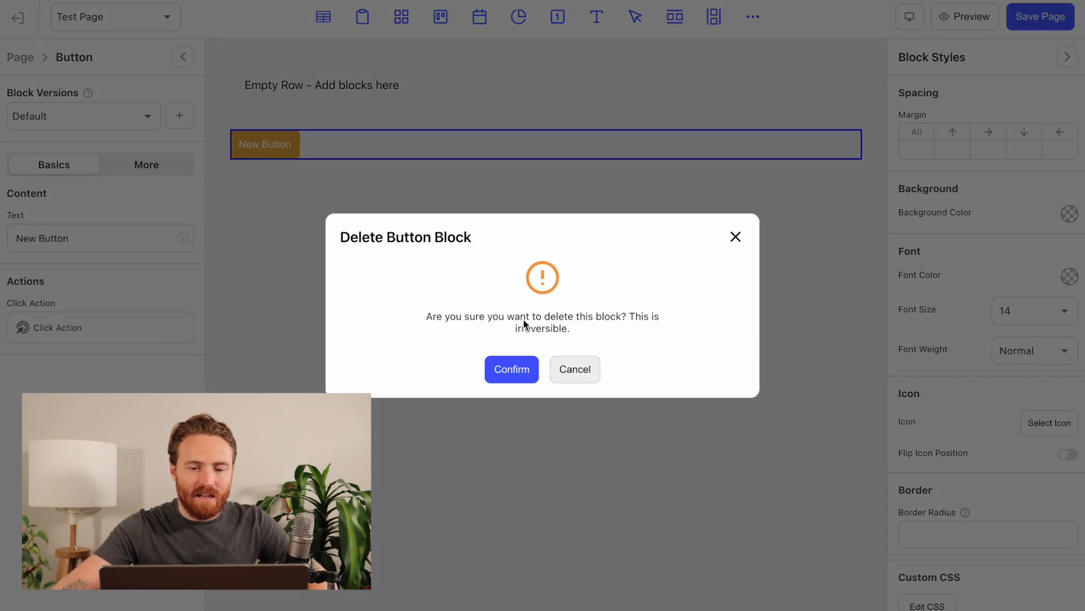
left_click(512, 369)
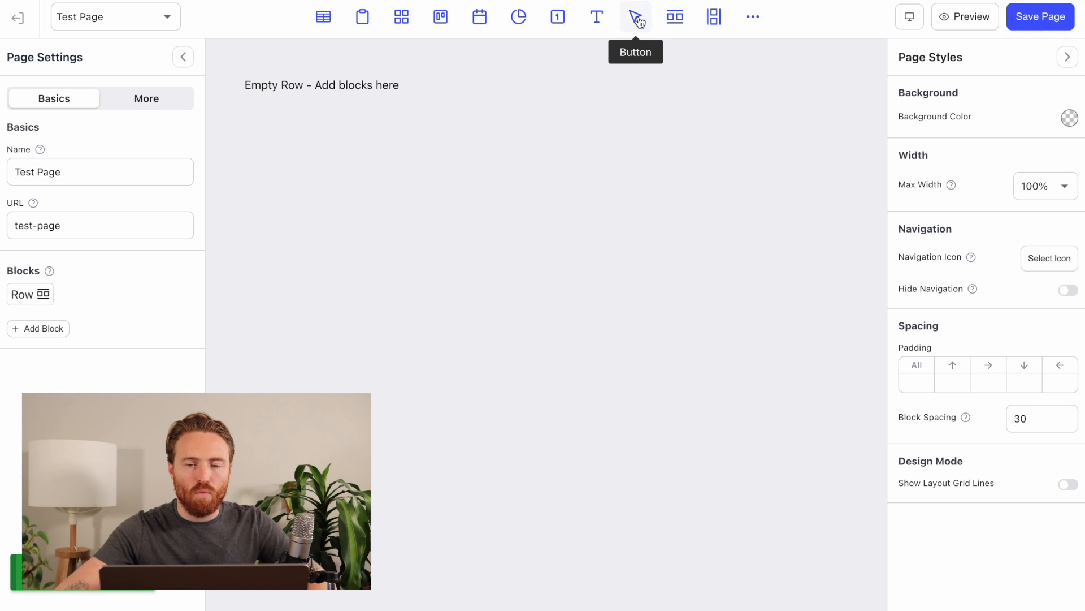
Step: Drag a New Button block into the empty row
left_click(321, 85)
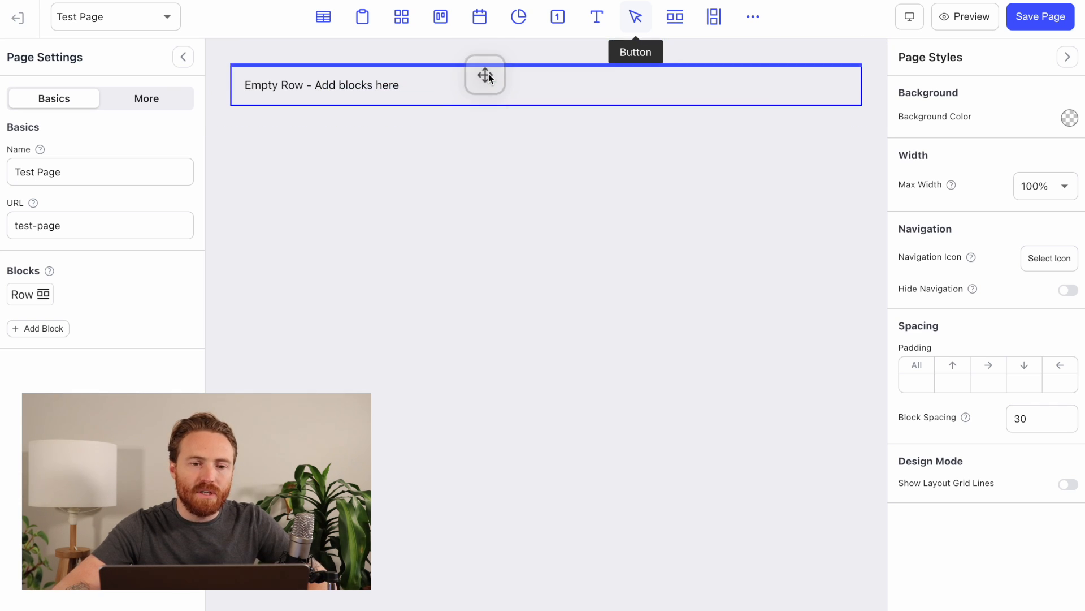
mouse_move(491, 74)
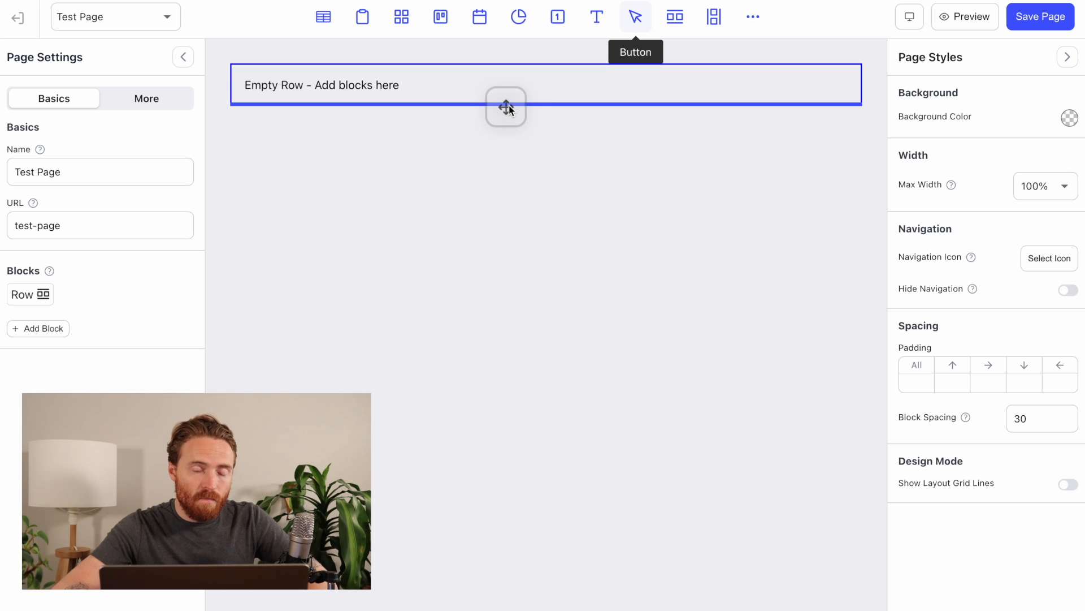
left_click_drag(506, 107, 497, 88)
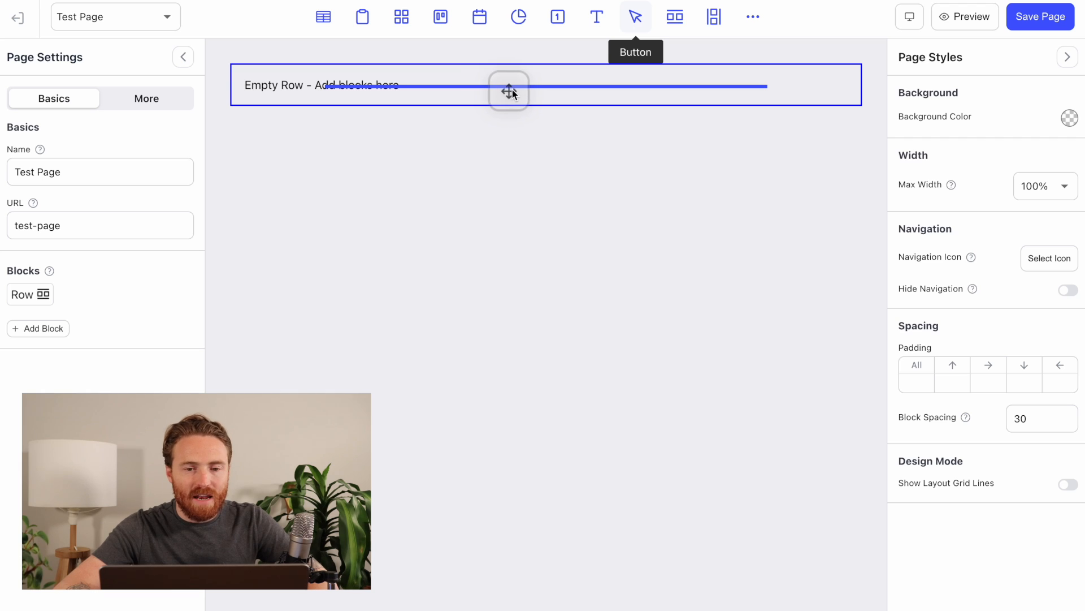
mouse_move(556, 95)
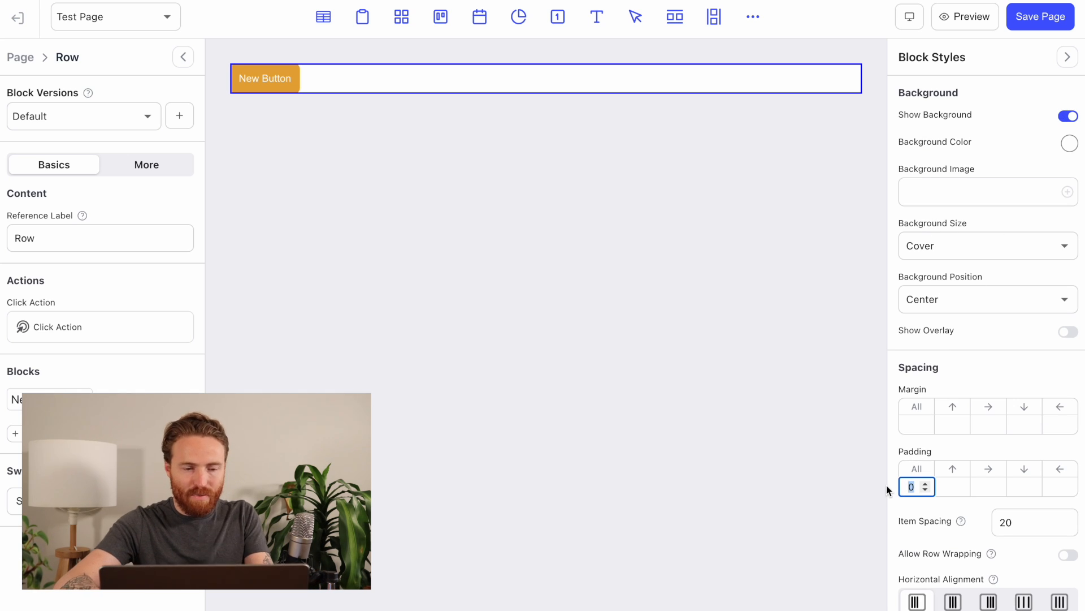
Step: Give the row padding 20 and set the New Button's background color to red
type("20")
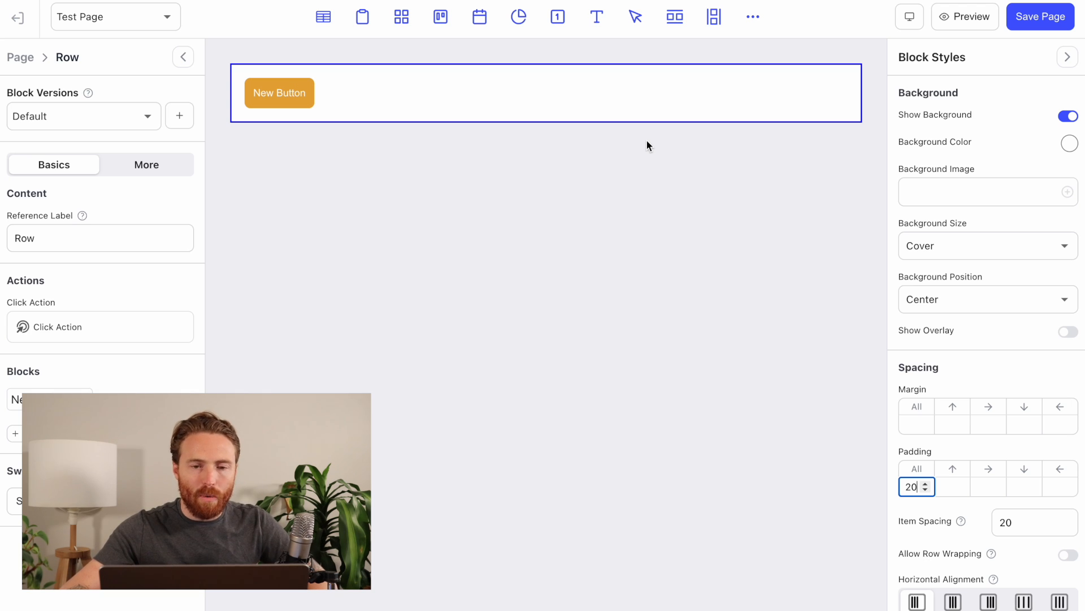
mouse_move(635, 17)
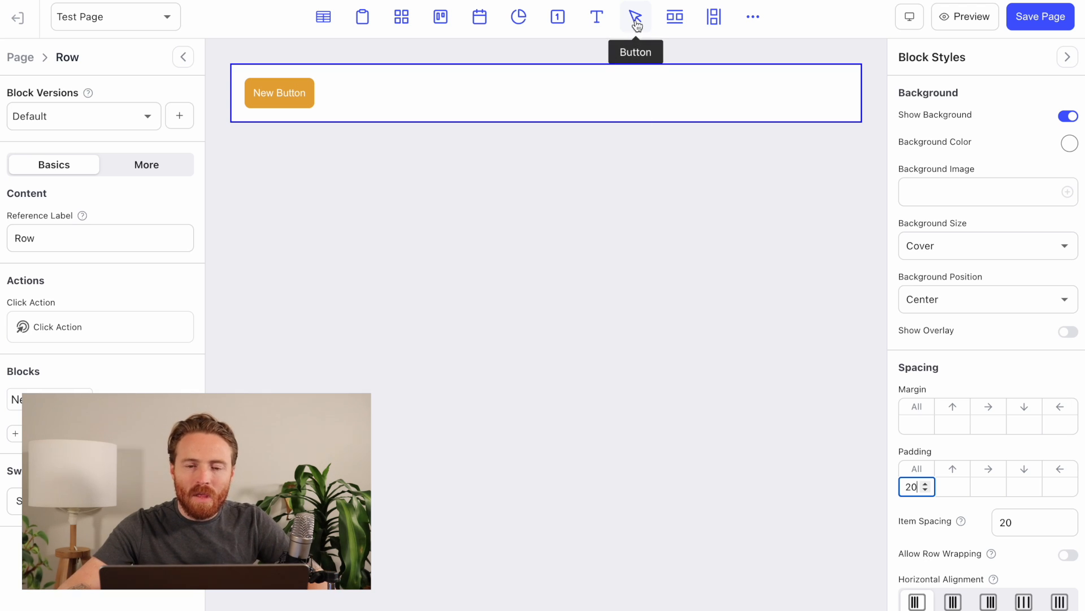
left_click(279, 93)
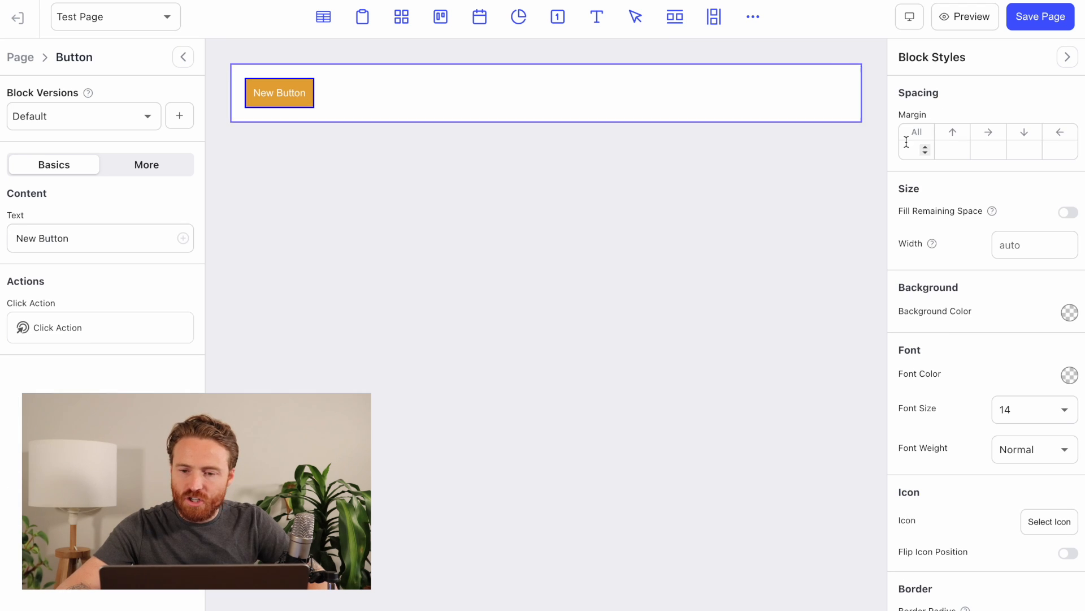
left_click(1070, 311)
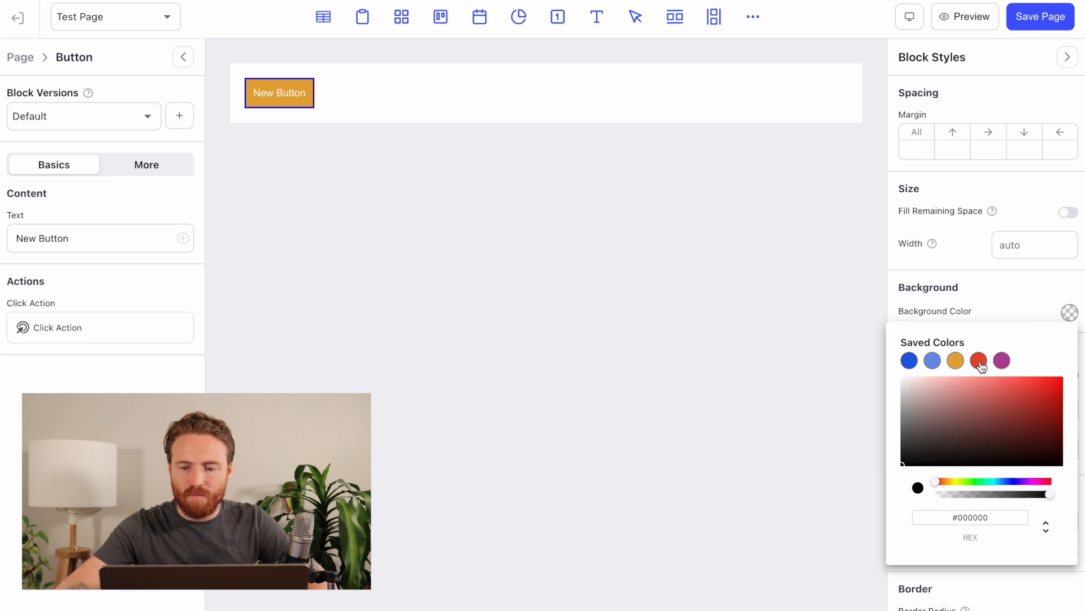
left_click(978, 360)
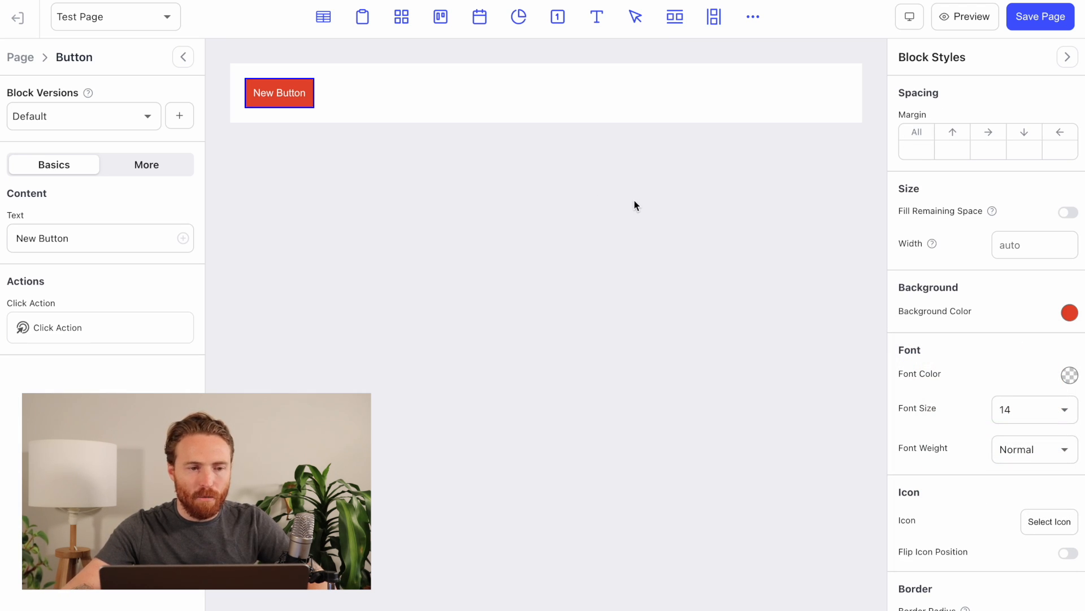
mouse_move(636, 18)
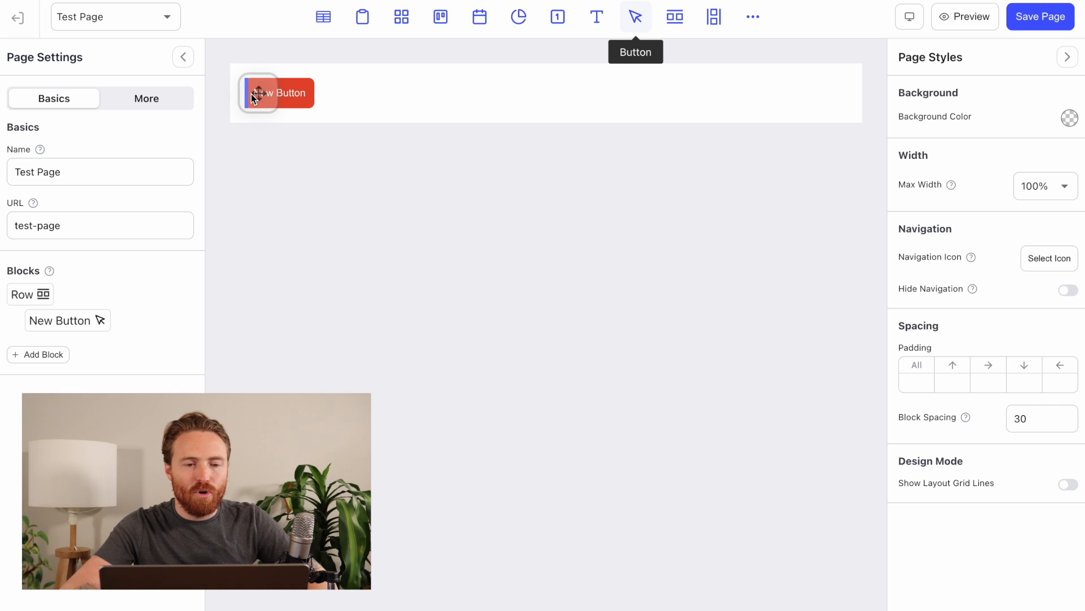
Step: Add an orange button and a column of orange, blue and purple buttons to the row
left_click(256, 93)
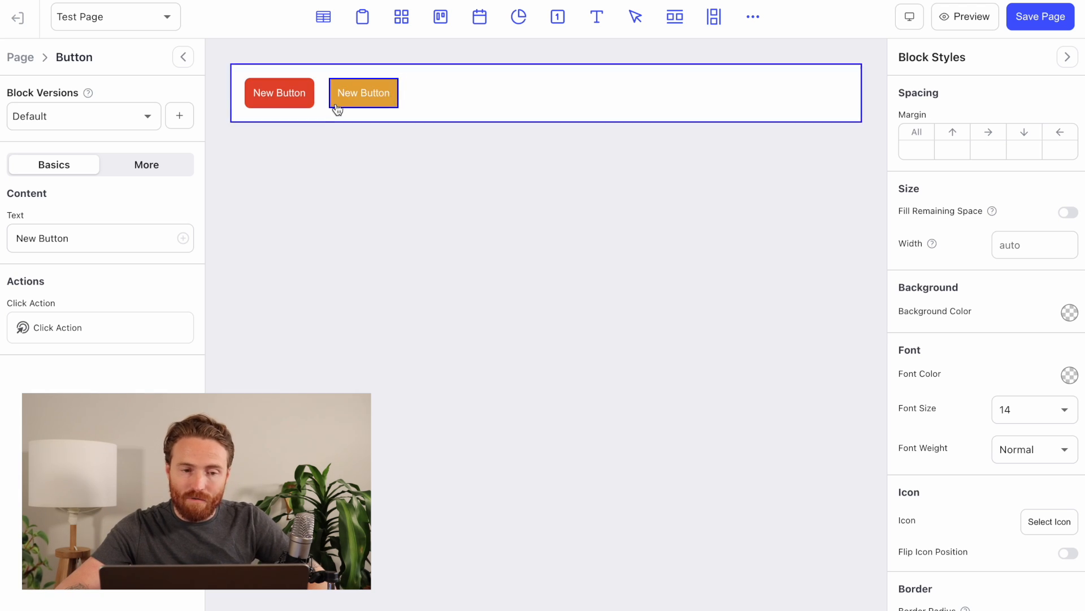
mouse_move(636, 19)
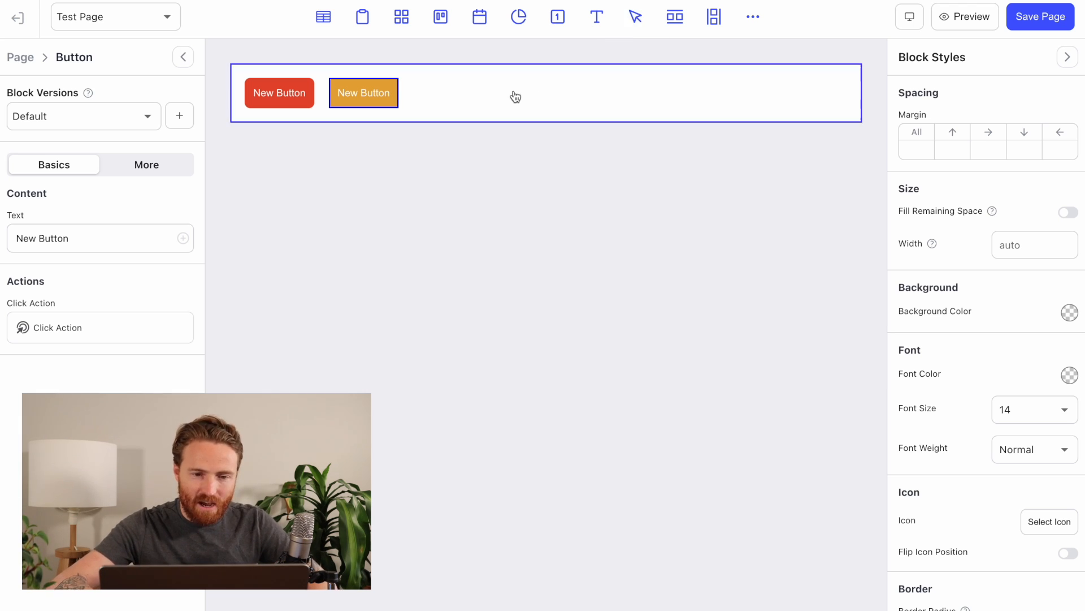
mouse_move(594, 98)
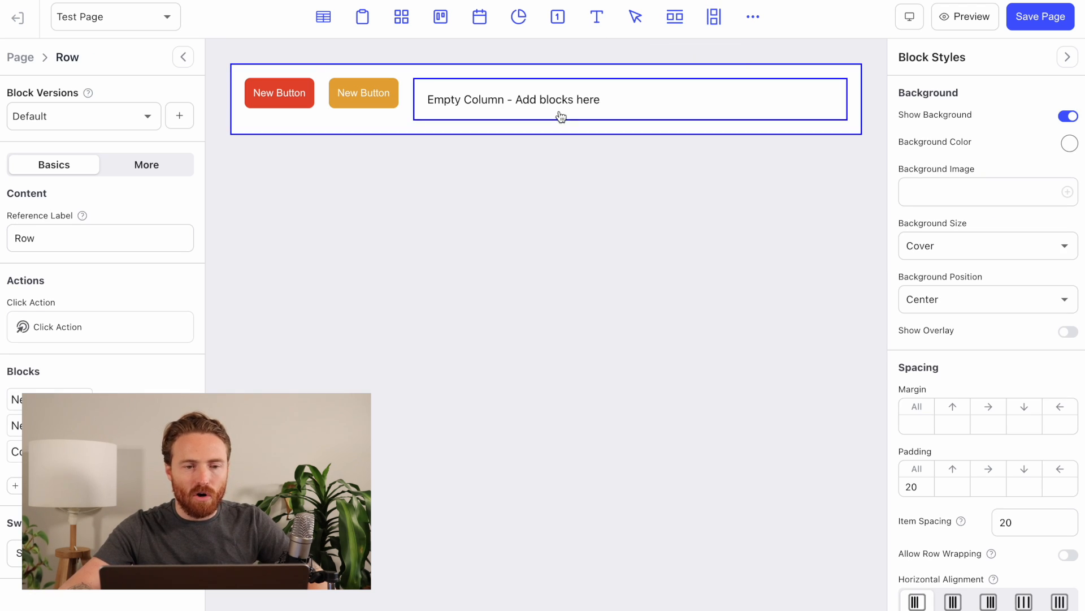
left_click(560, 100)
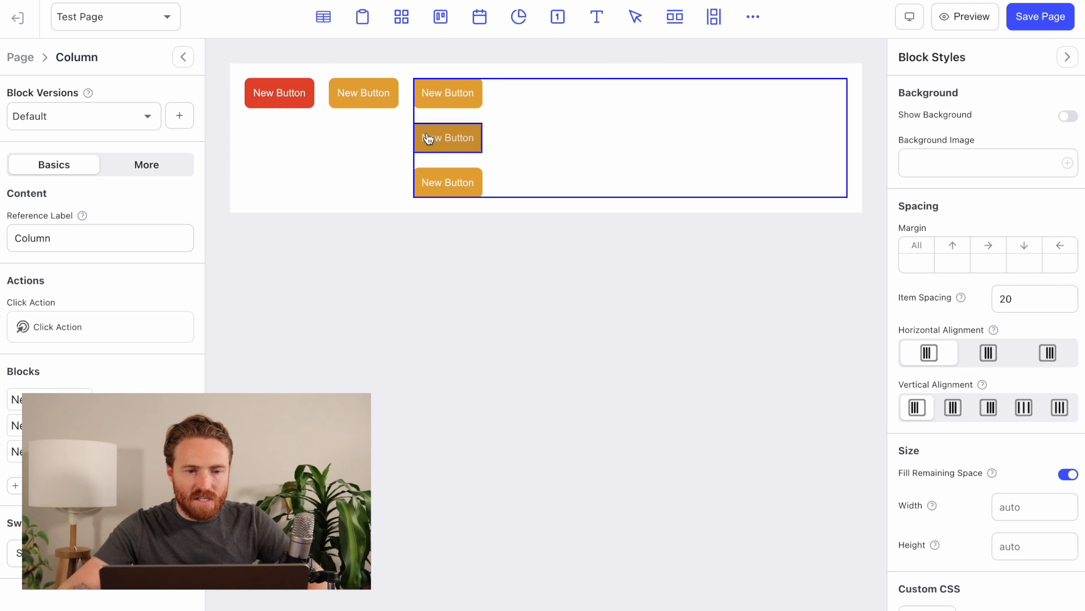
left_click(448, 137)
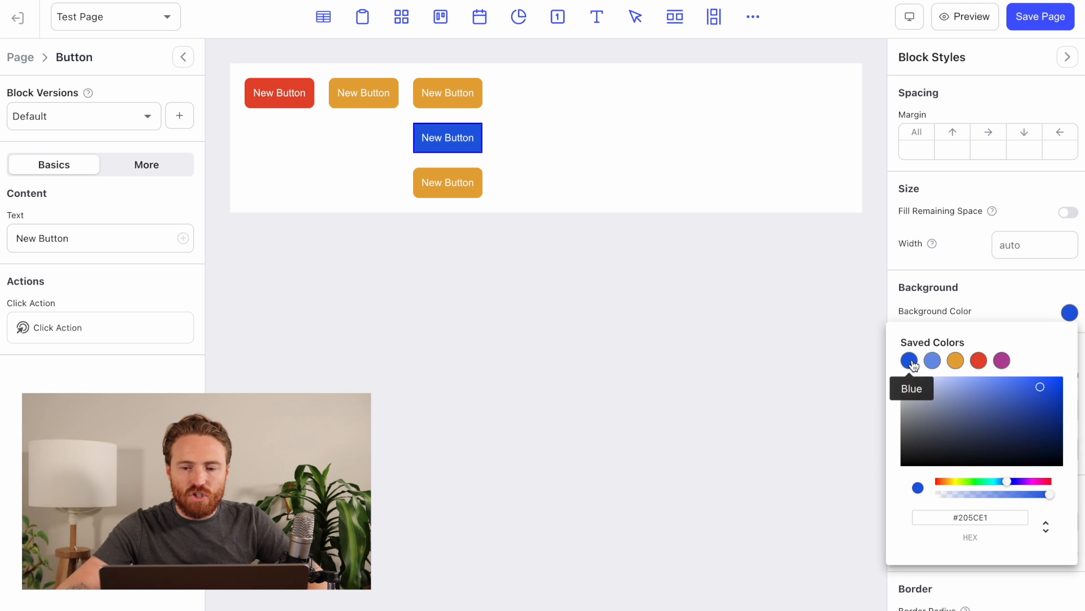
left_click(447, 183)
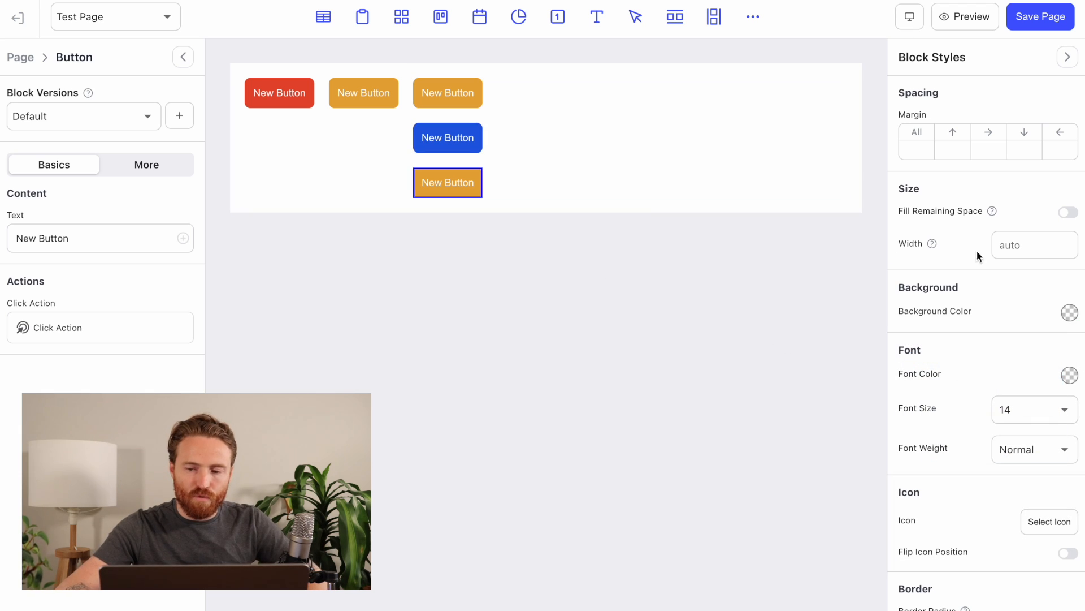
left_click(1069, 311)
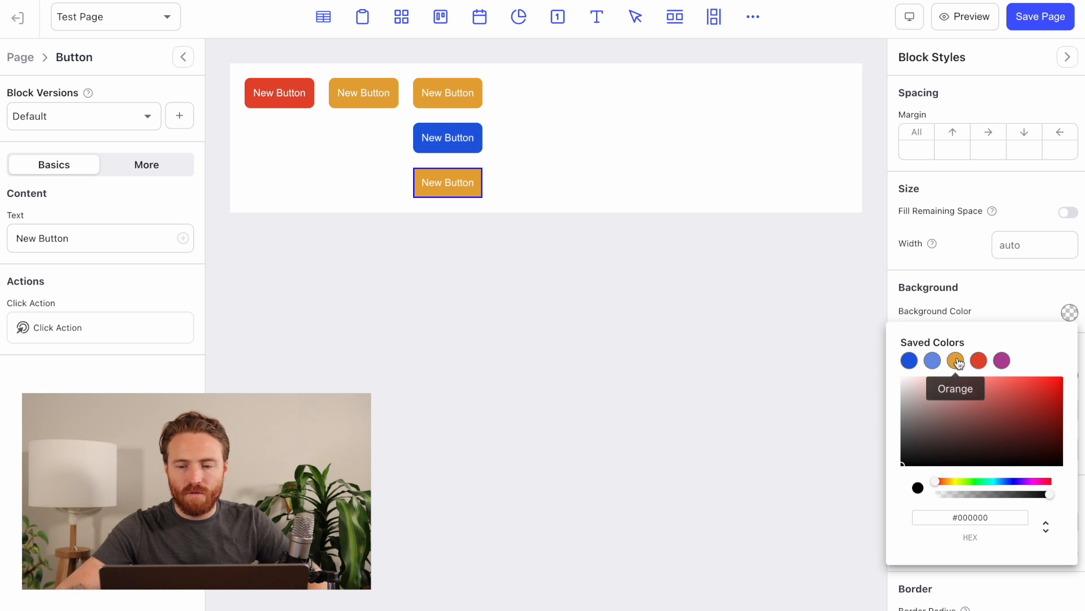
left_click(1002, 360)
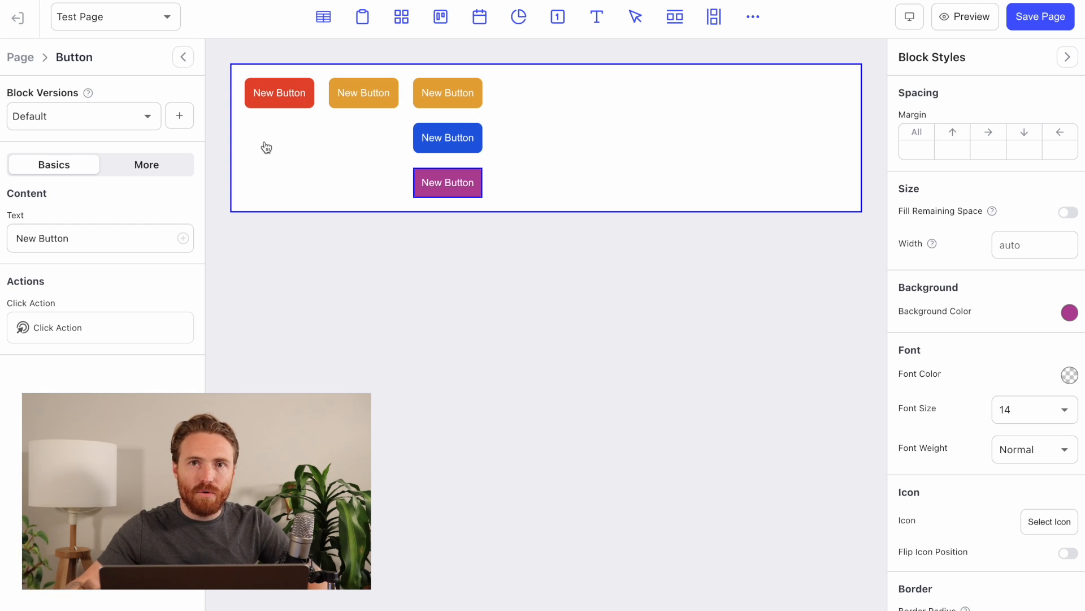
Step: Rearrange the row: blue, orange, an orange-and-purple column, then red last
left_click(447, 93)
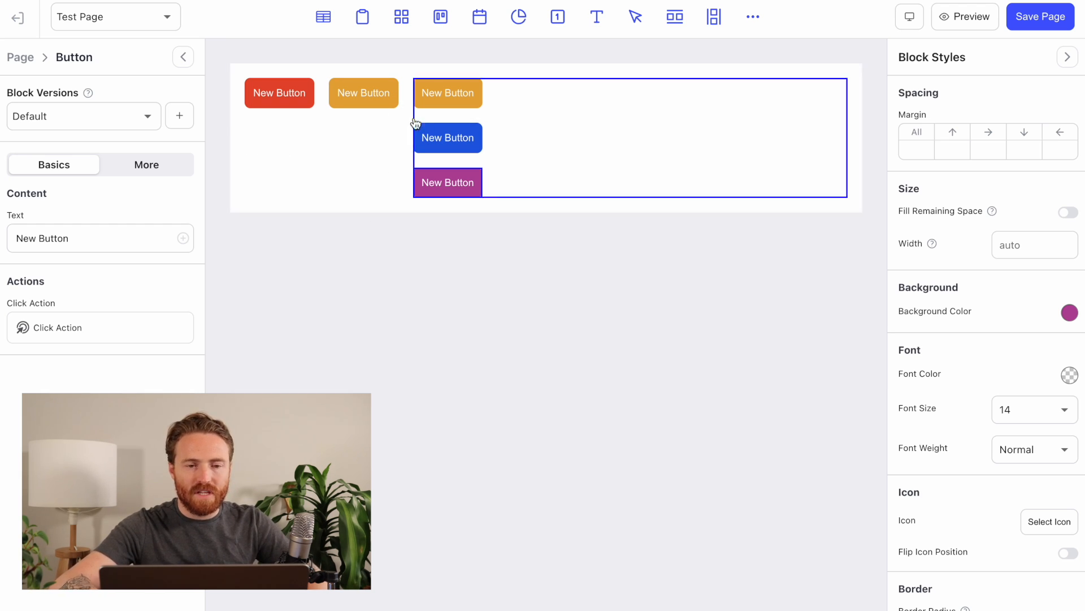
left_click(448, 138)
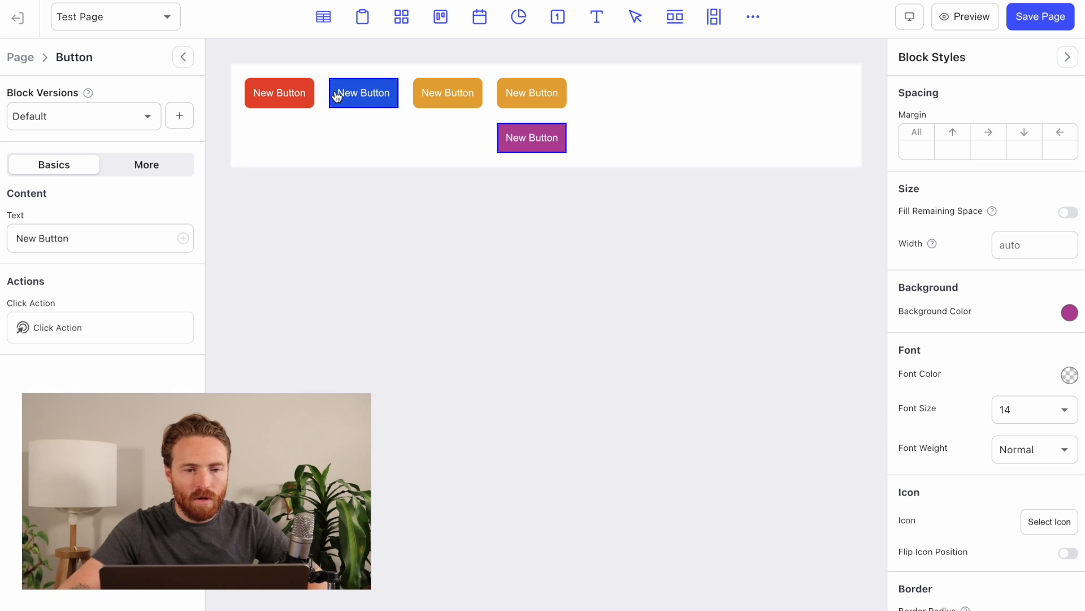
left_click(280, 93)
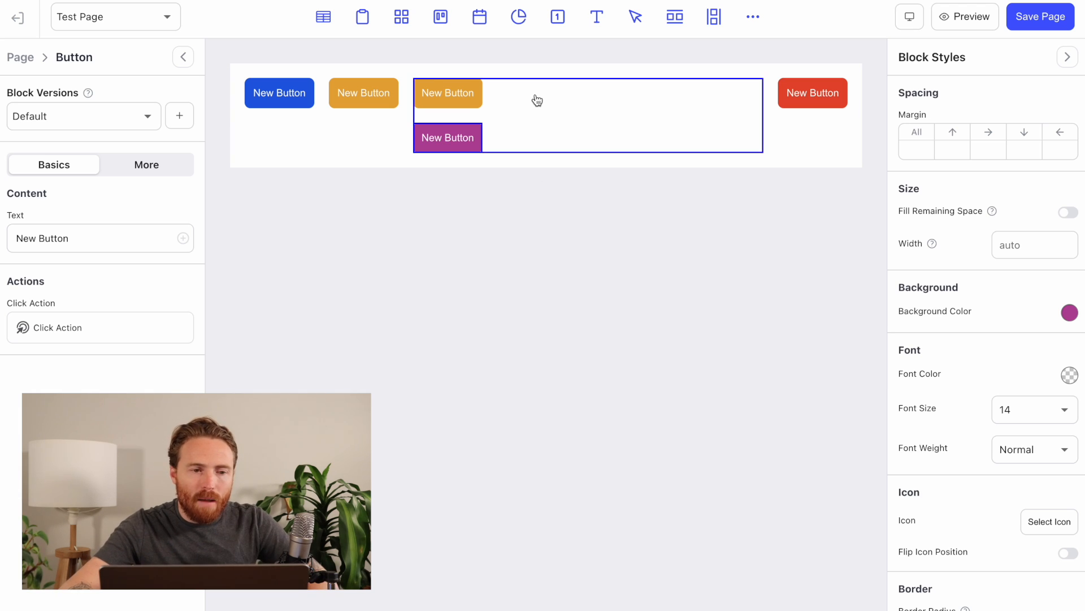
Step: Switch from Test Page to the Styles dashboard page
left_click(115, 17)
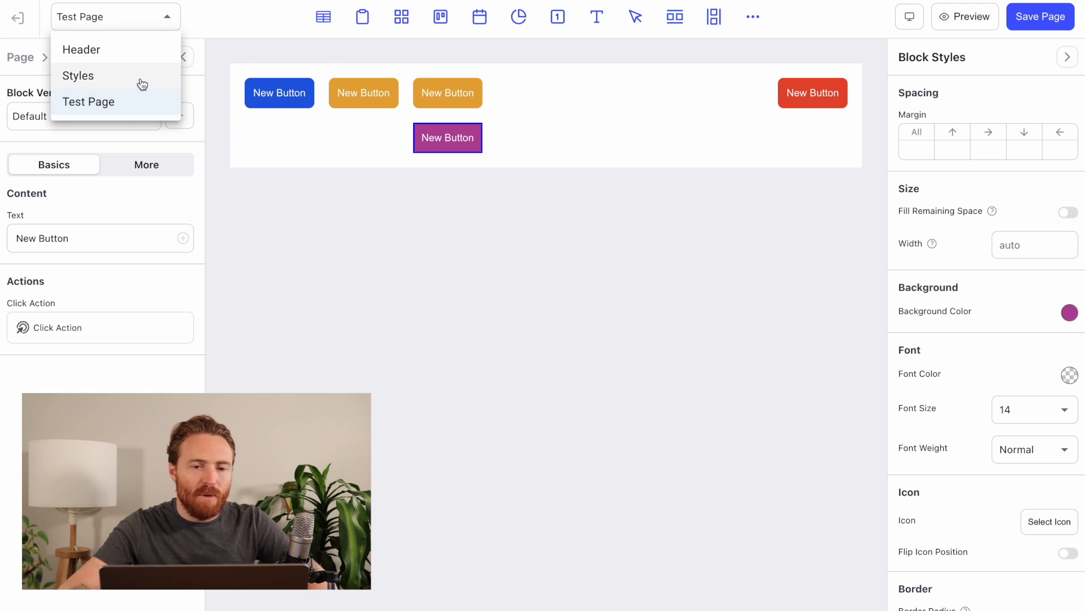
left_click(77, 76)
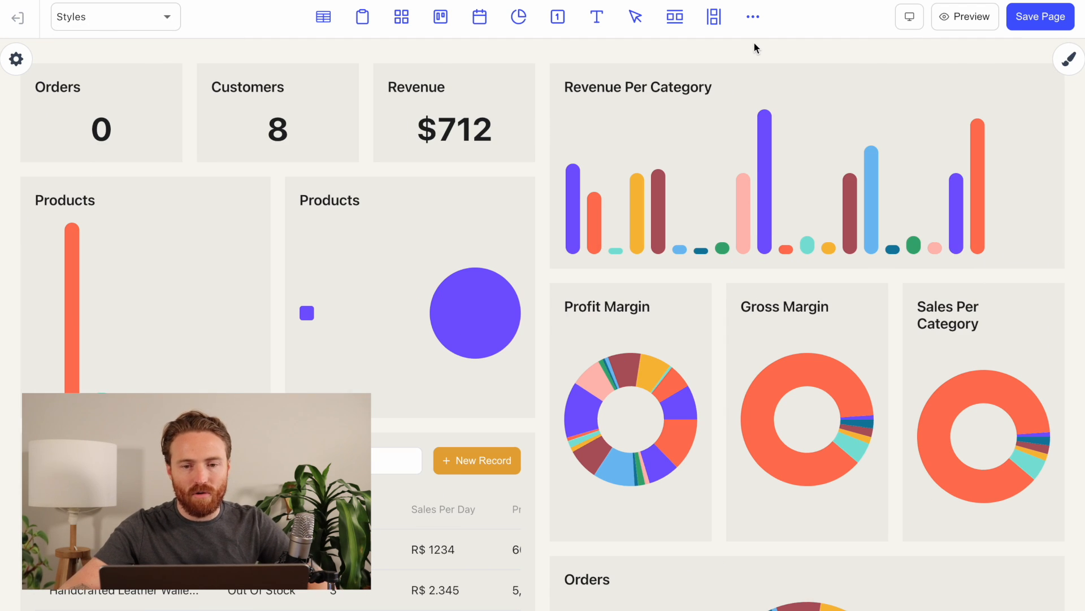
mouse_move(732, 58)
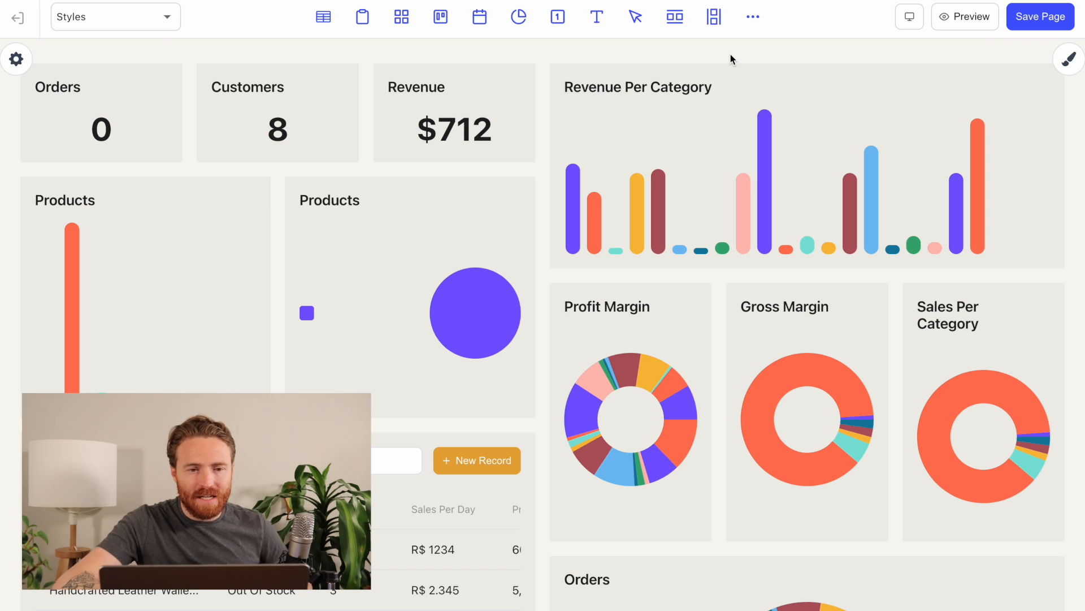
mouse_move(17, 59)
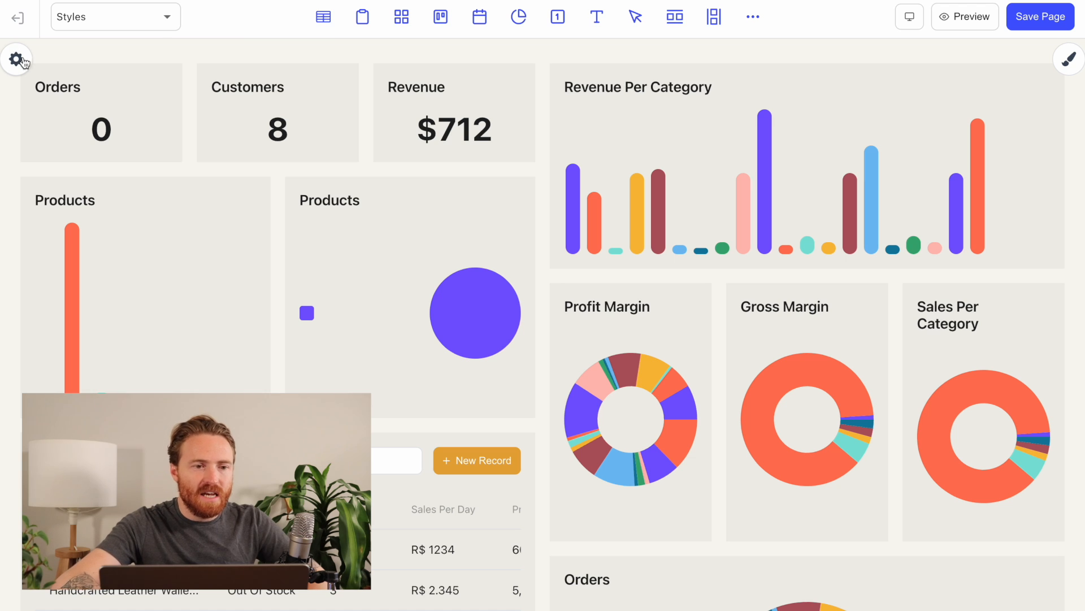
mouse_move(475, 55)
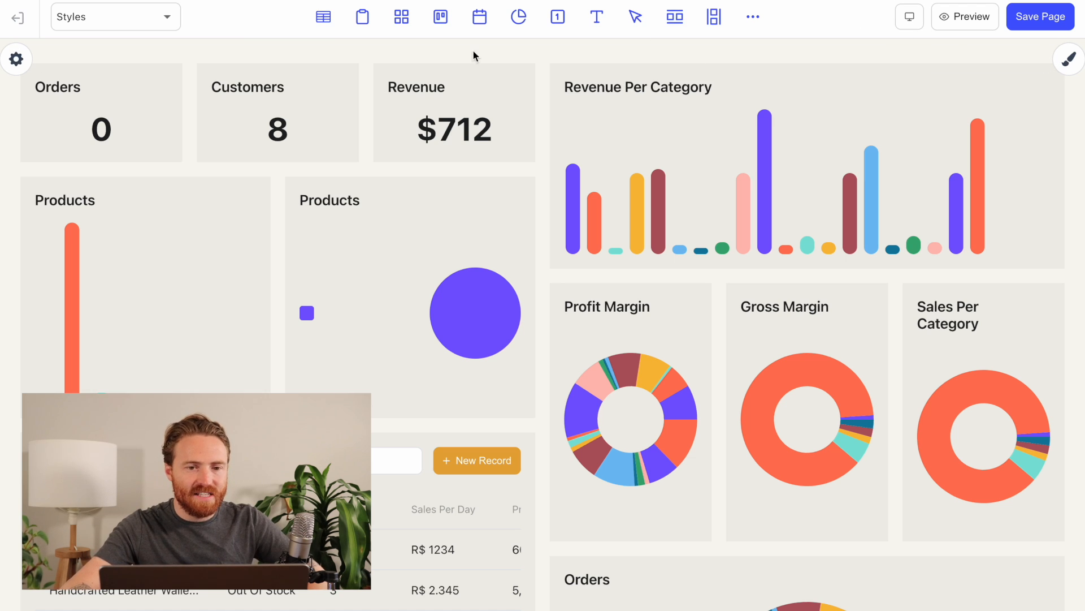
mouse_move(504, 81)
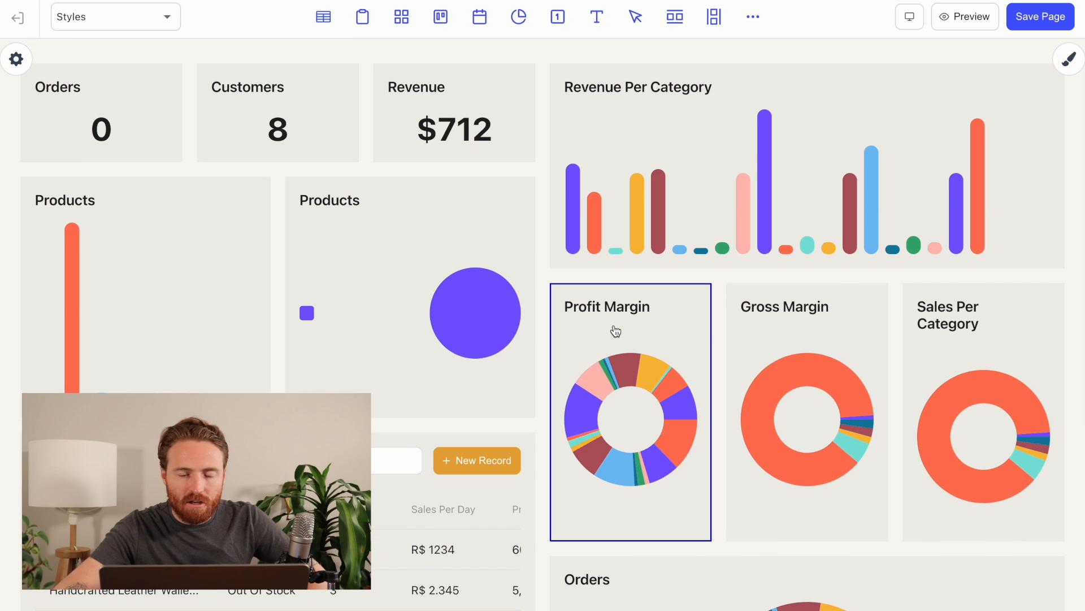
mouse_move(890, 320)
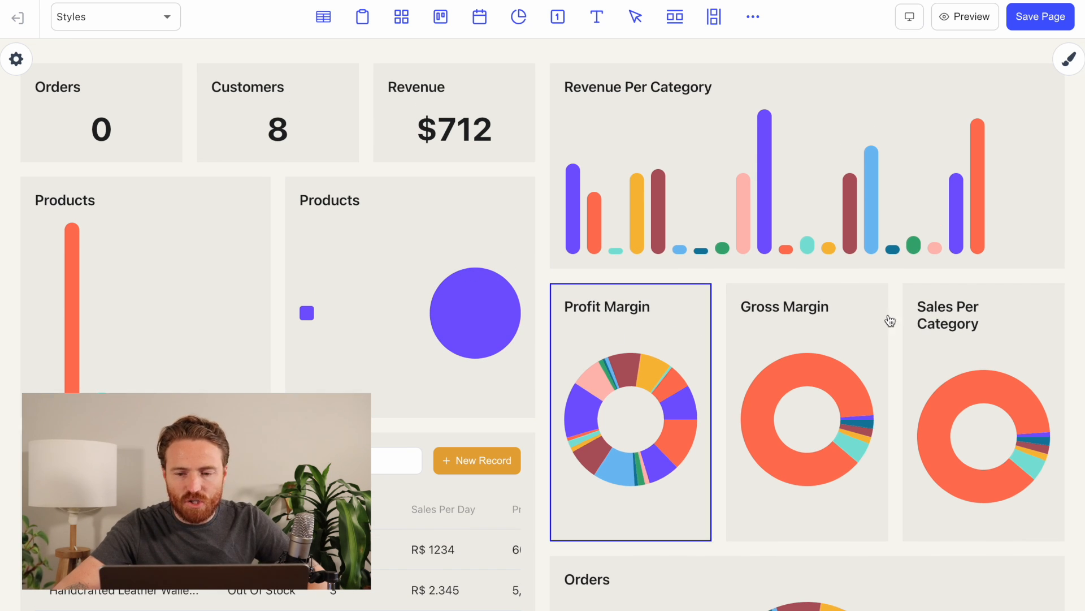
mouse_move(677, 331)
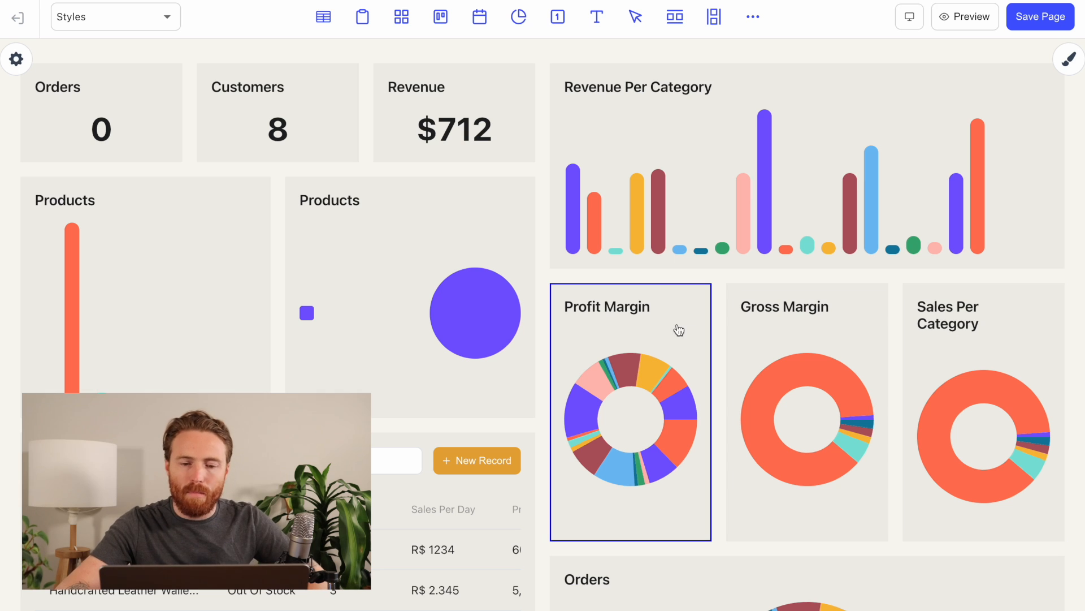
mouse_move(624, 337)
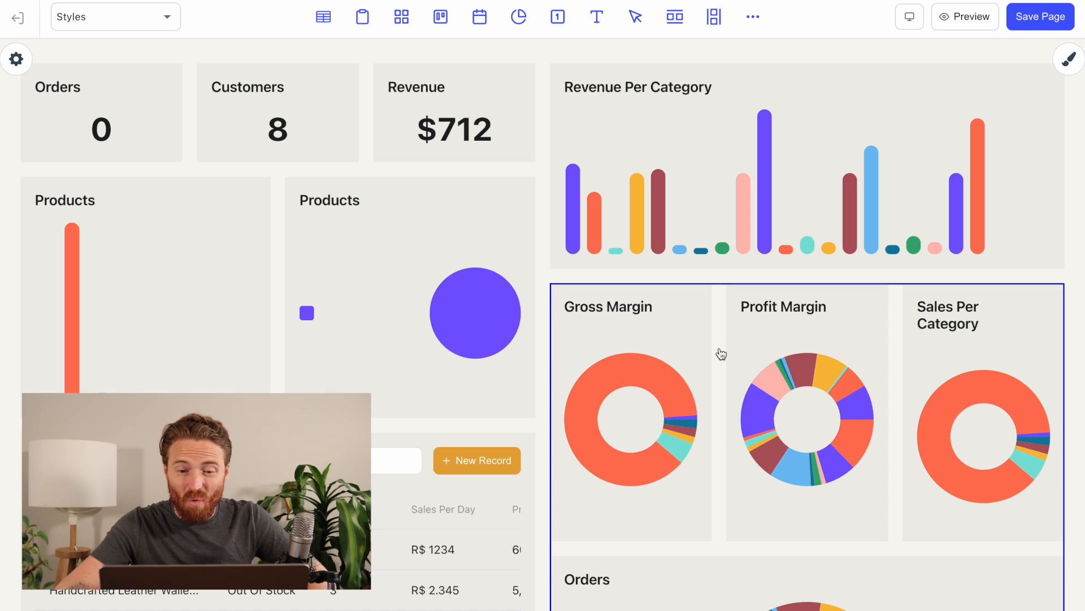
mouse_move(723, 339)
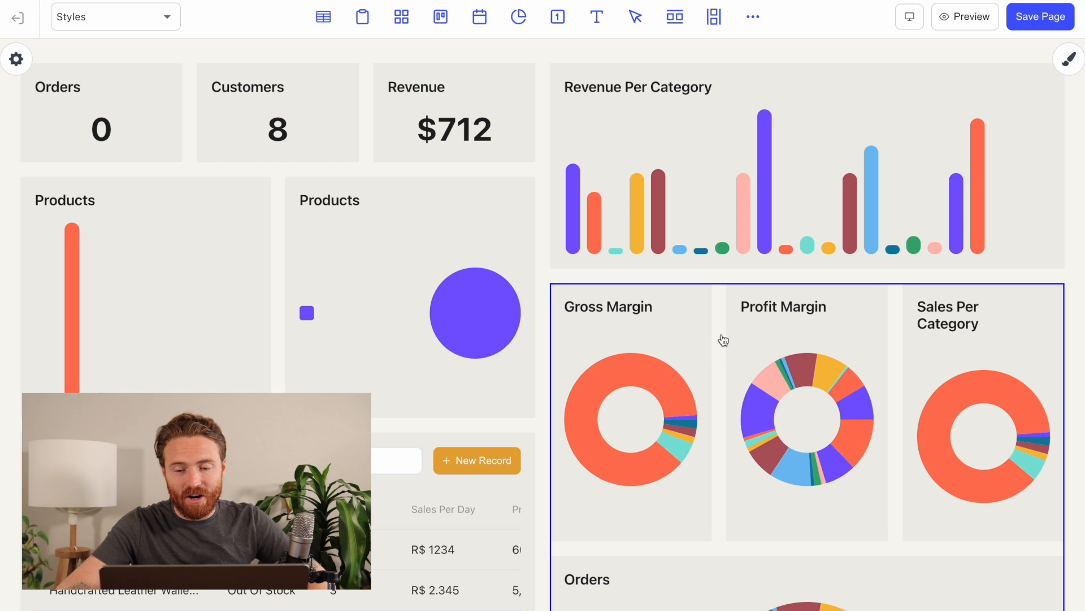
Step: Scroll down the Styles page so Products sits beside Customers and Revenue below
scroll("down", 3)
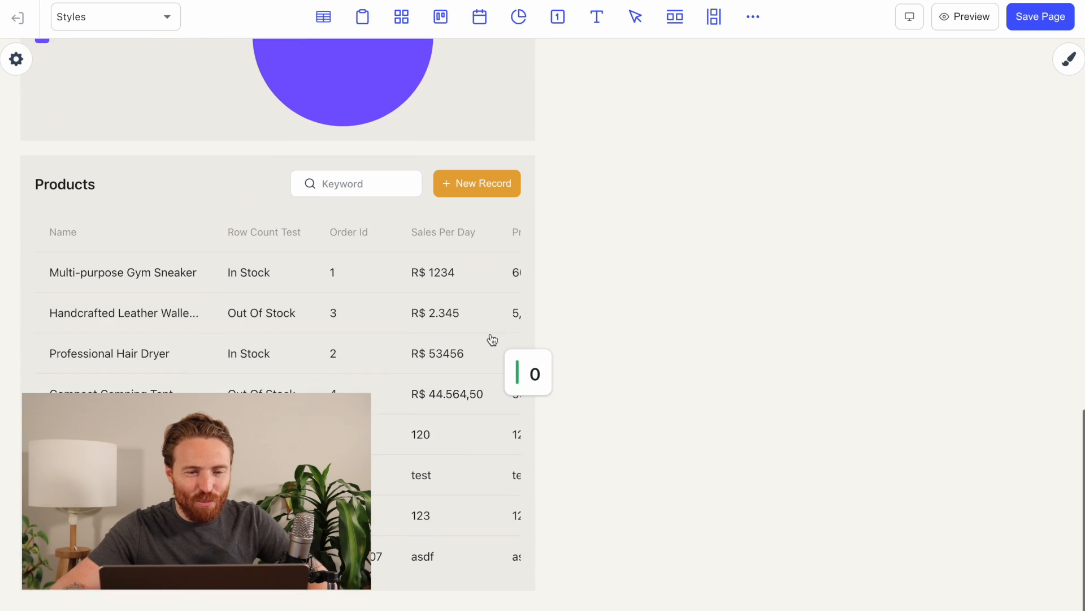
scroll("down", 3)
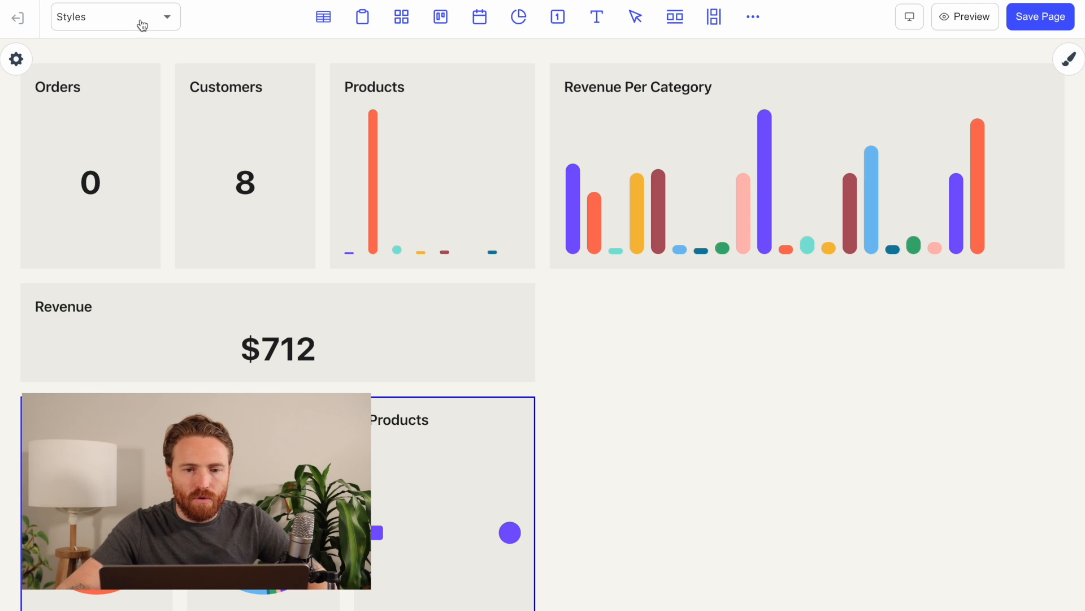
Step: Return to Test Page and open its Page Settings panel
left_click(115, 17)
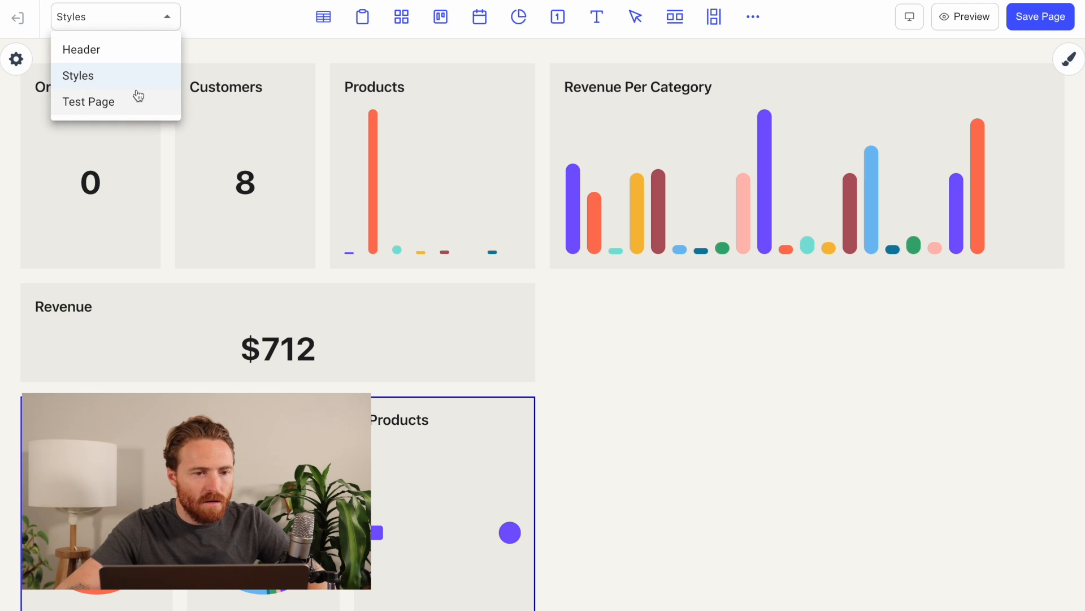
left_click(89, 102)
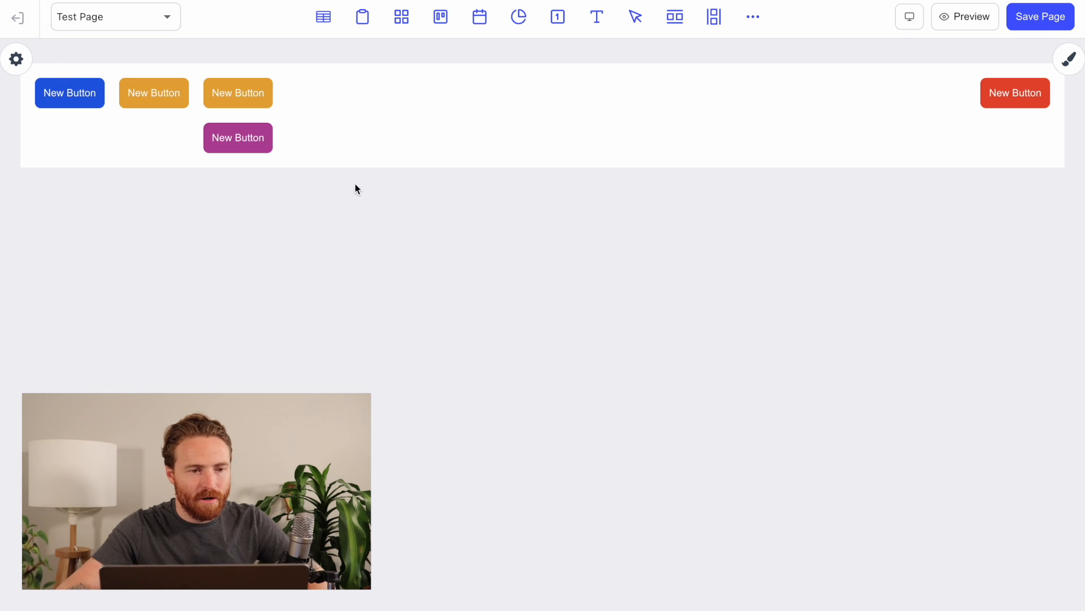
left_click(17, 58)
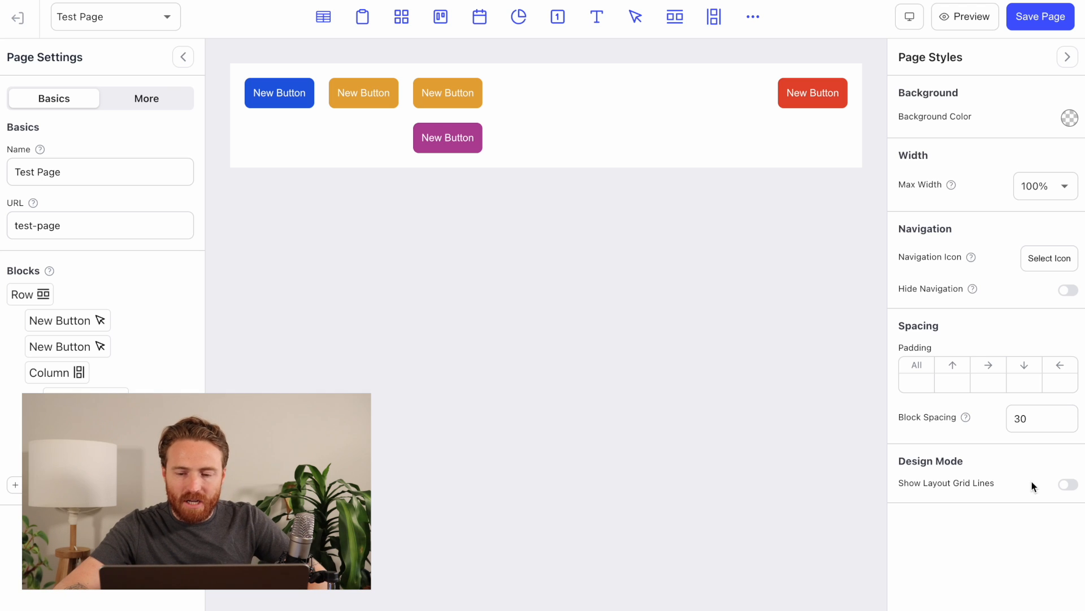
mouse_move(908, 473)
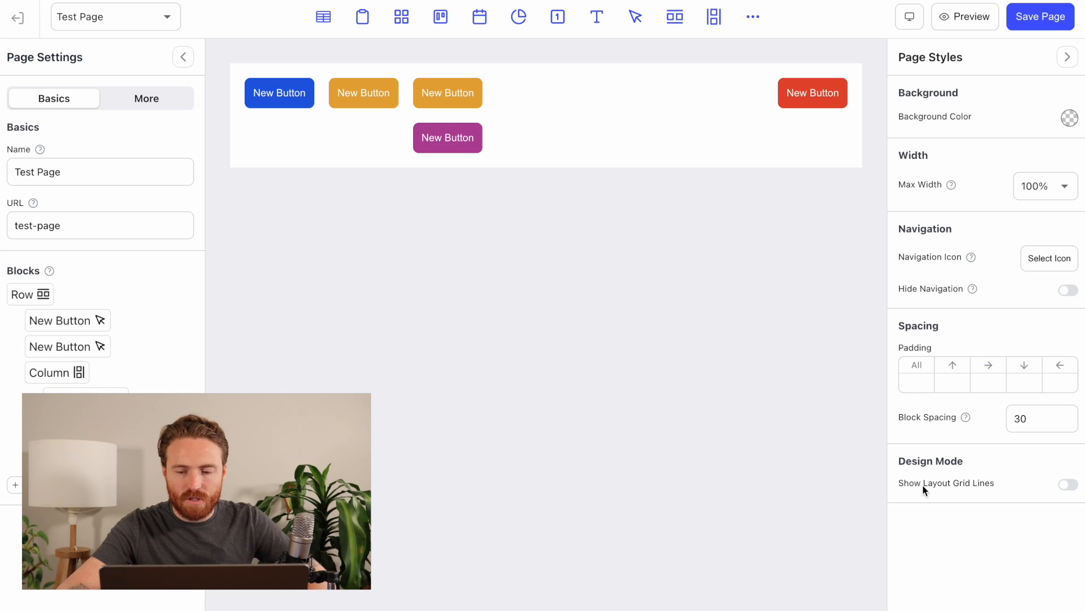
mouse_move(1039, 509)
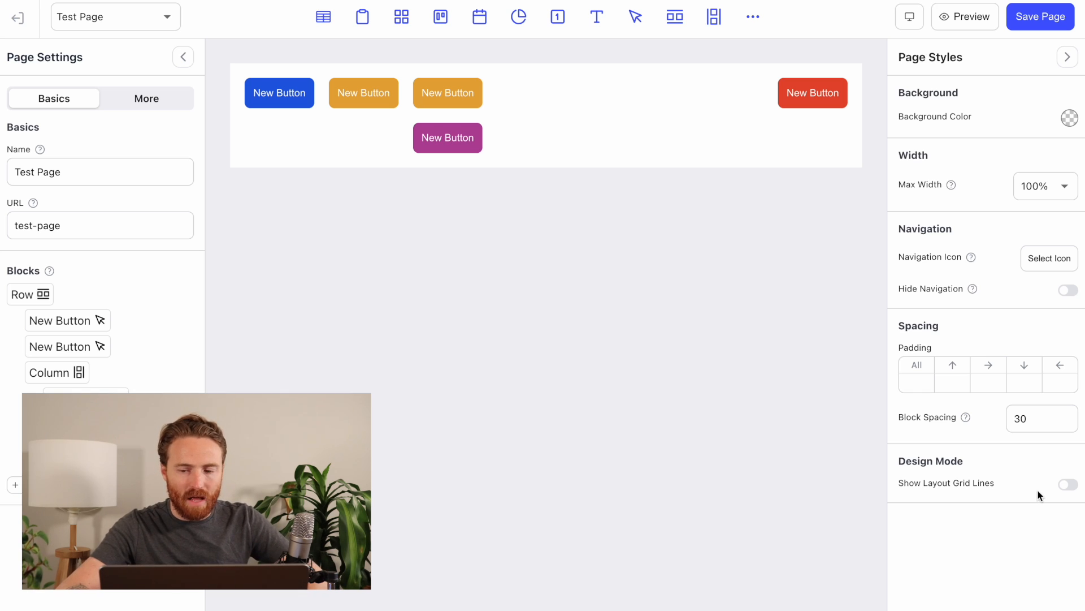
Step: Turn on Show Layout Grid Lines under Design Mode for Test Page
left_click(1067, 483)
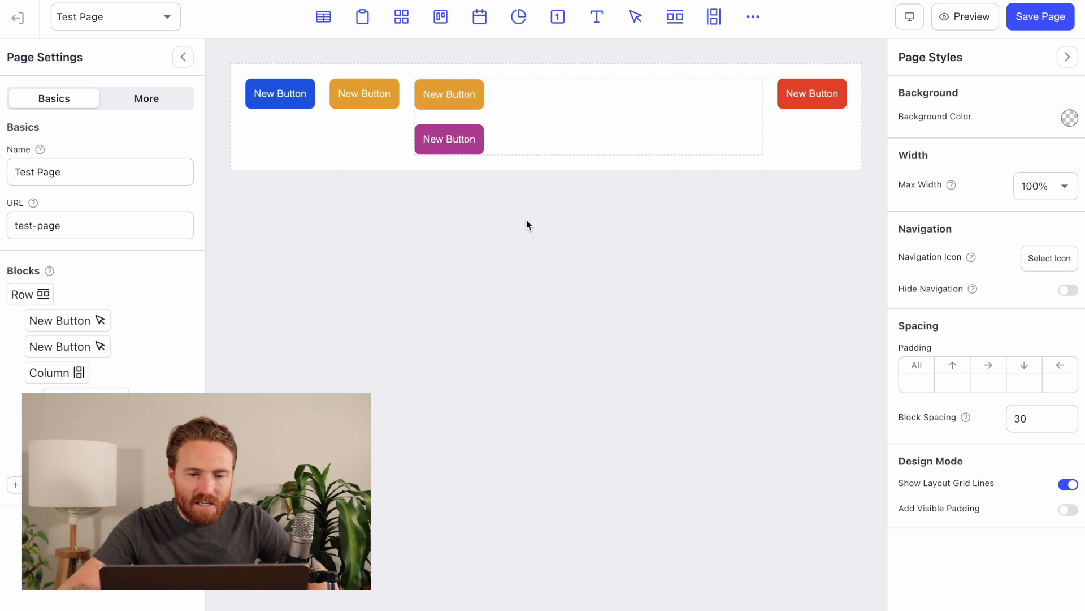
mouse_move(779, 197)
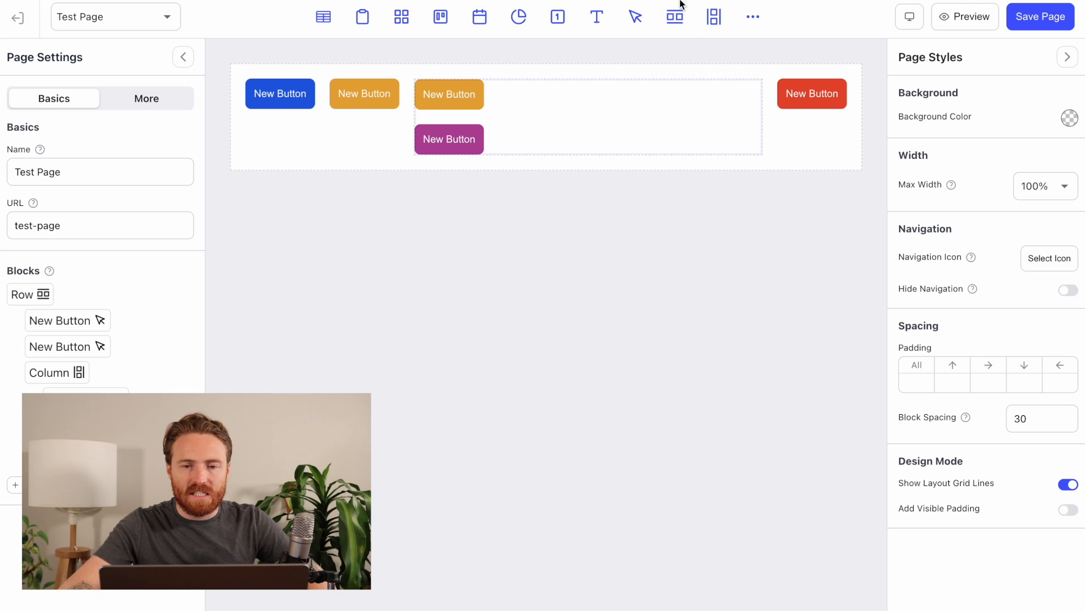
Step: Nest a row with an orange button and text in the column, re-enabling grid lines
left_click(675, 16)
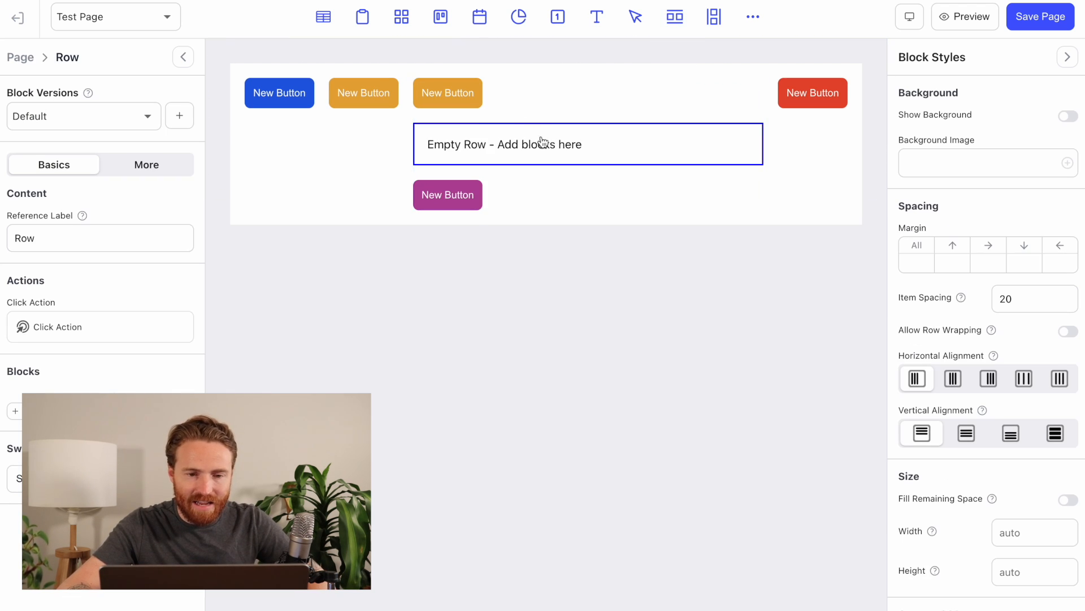
mouse_move(635, 16)
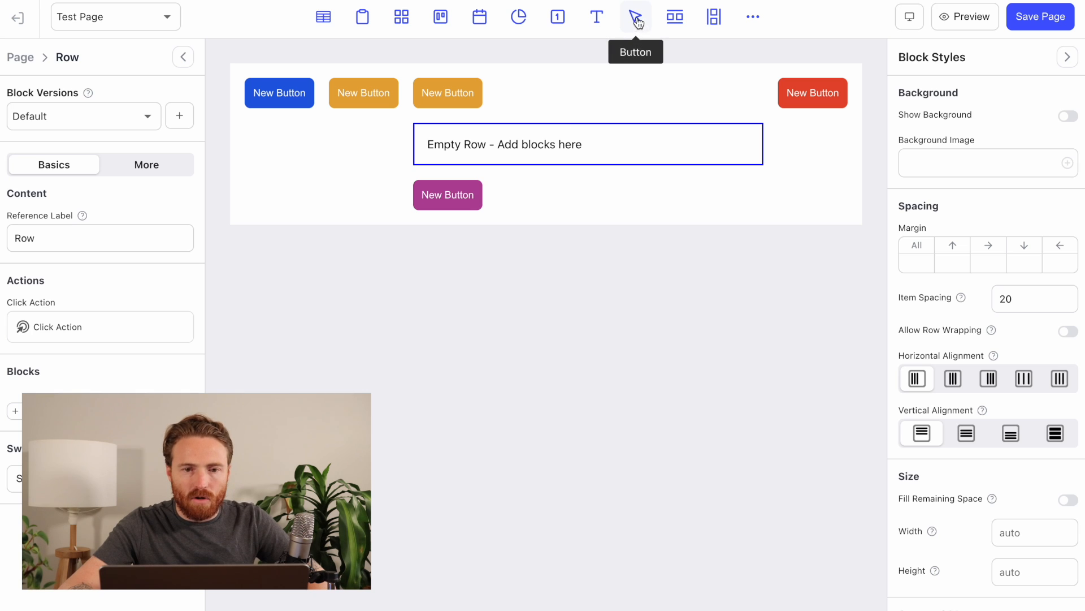
left_click(596, 16)
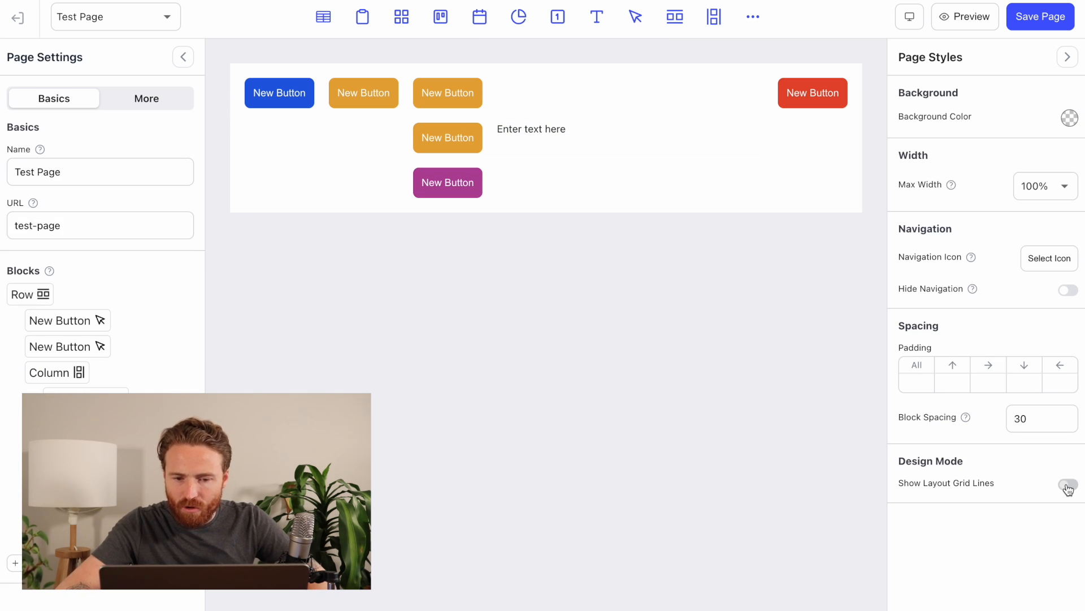
left_click(1068, 484)
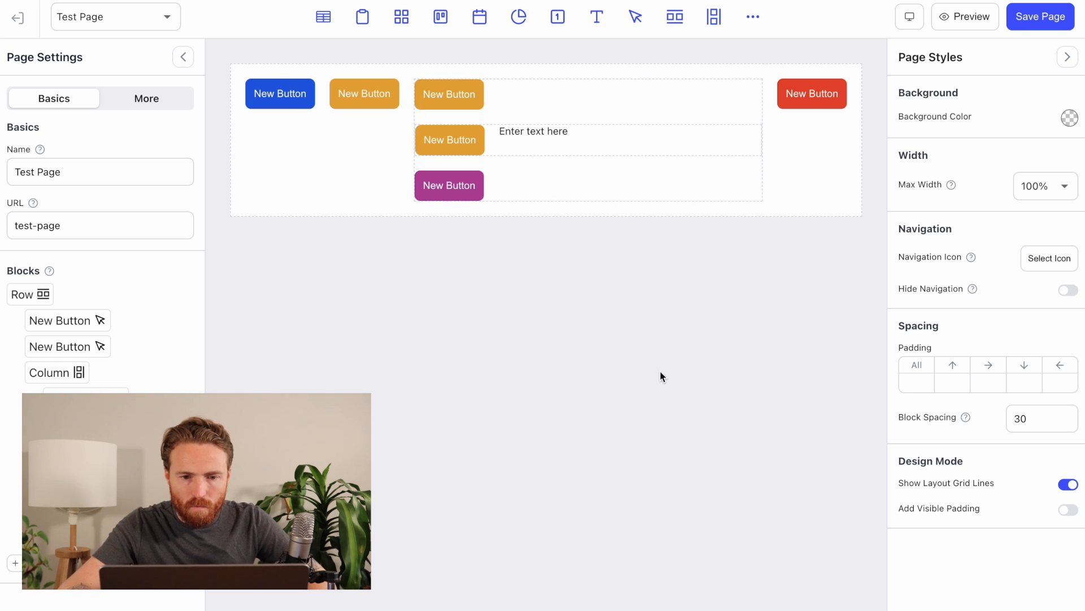
mouse_move(607, 321)
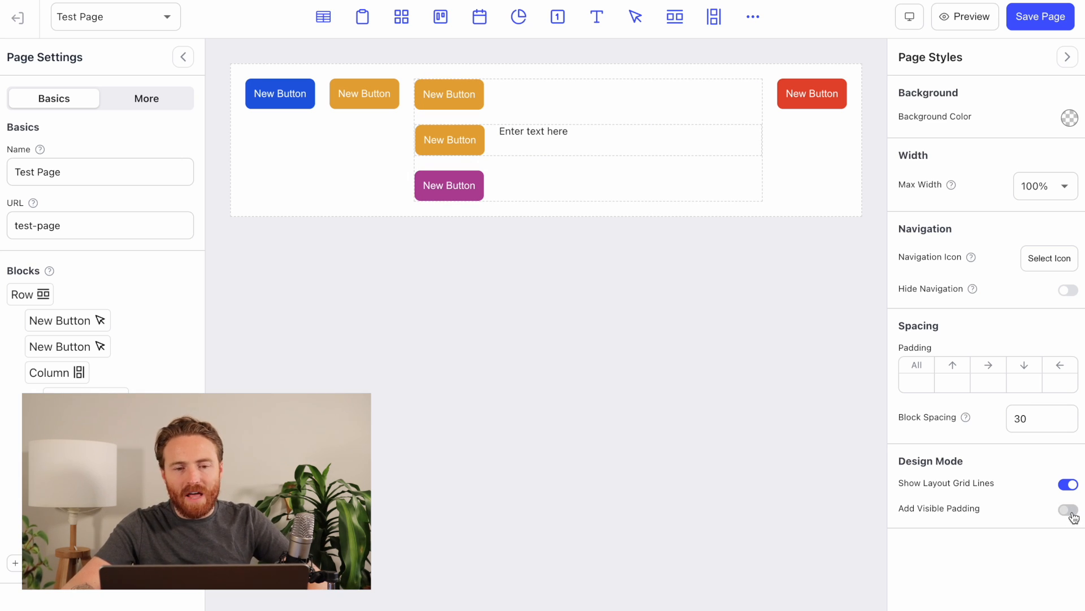
left_click(1064, 508)
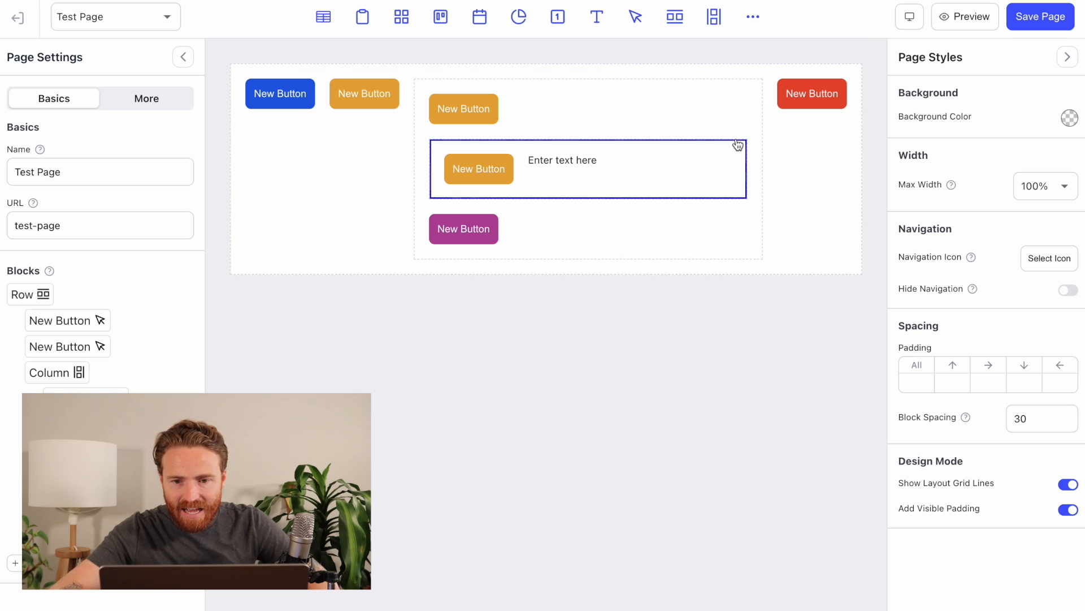
left_click(721, 410)
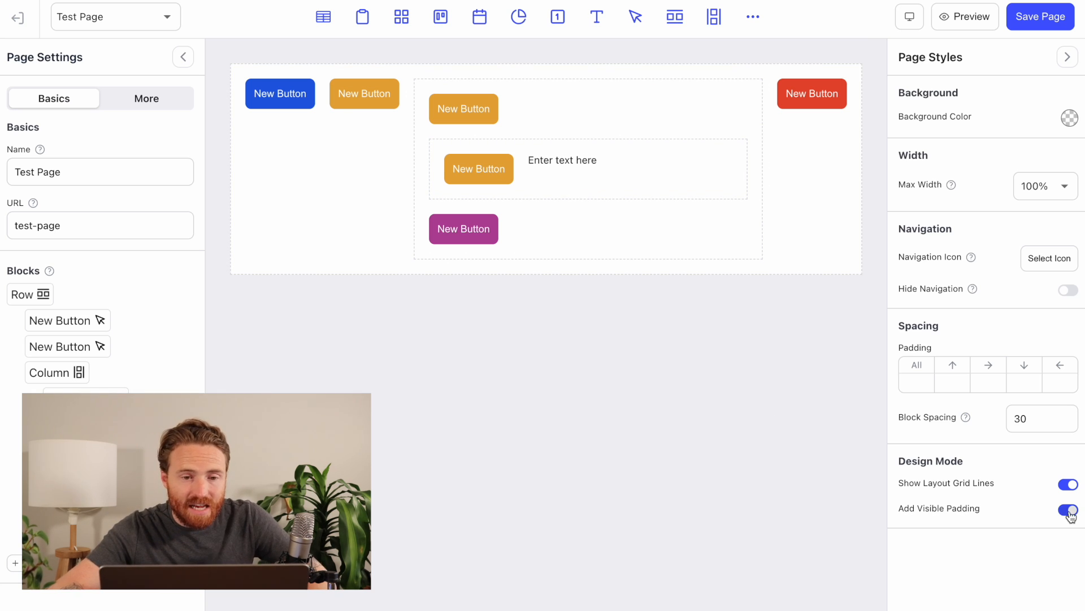
left_click(1064, 508)
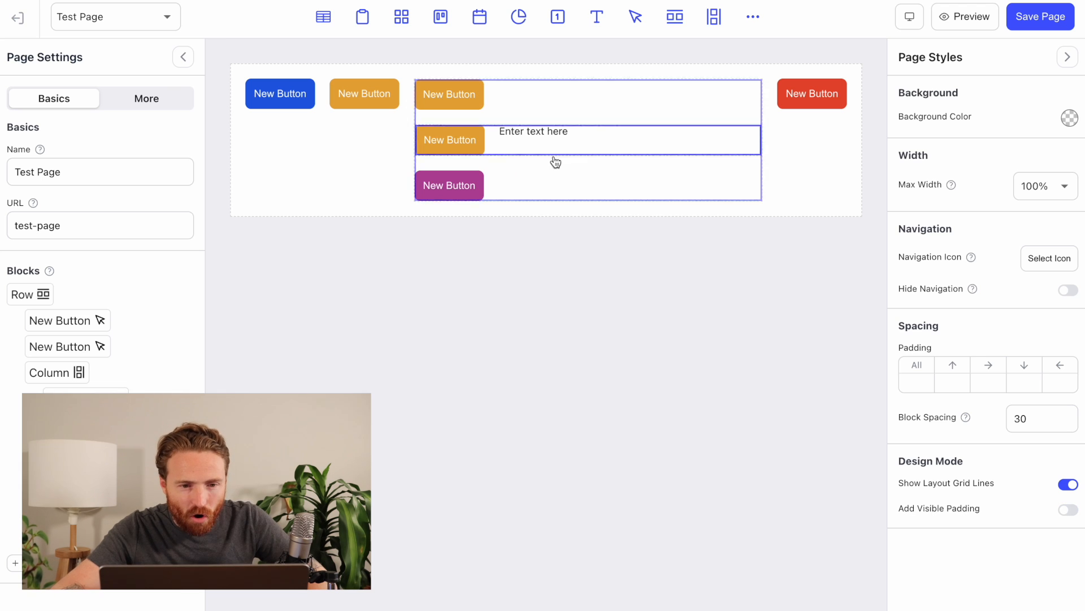